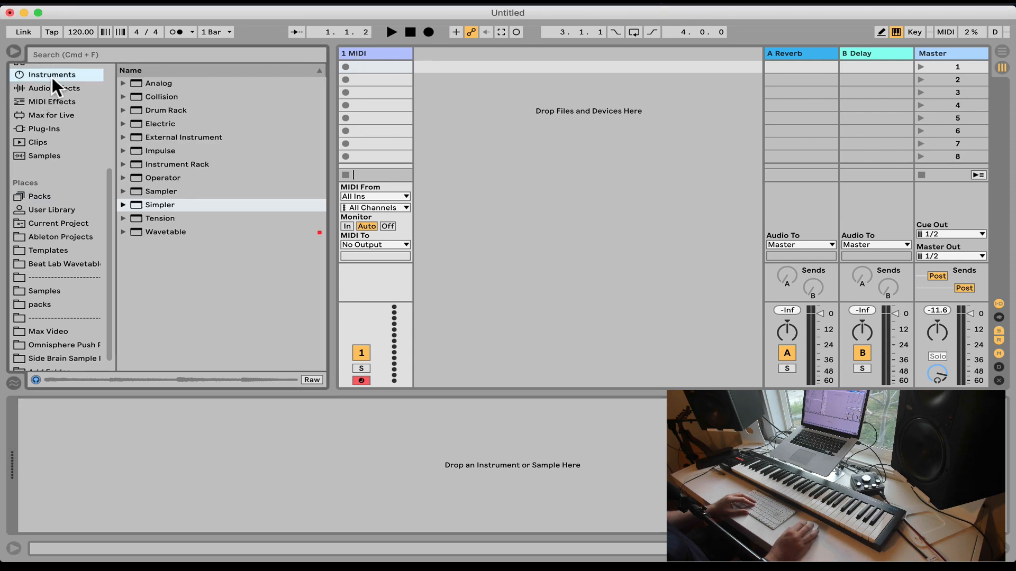
Load Simpler from the Instruments browser onto the MIDI track
double_click(160, 204)
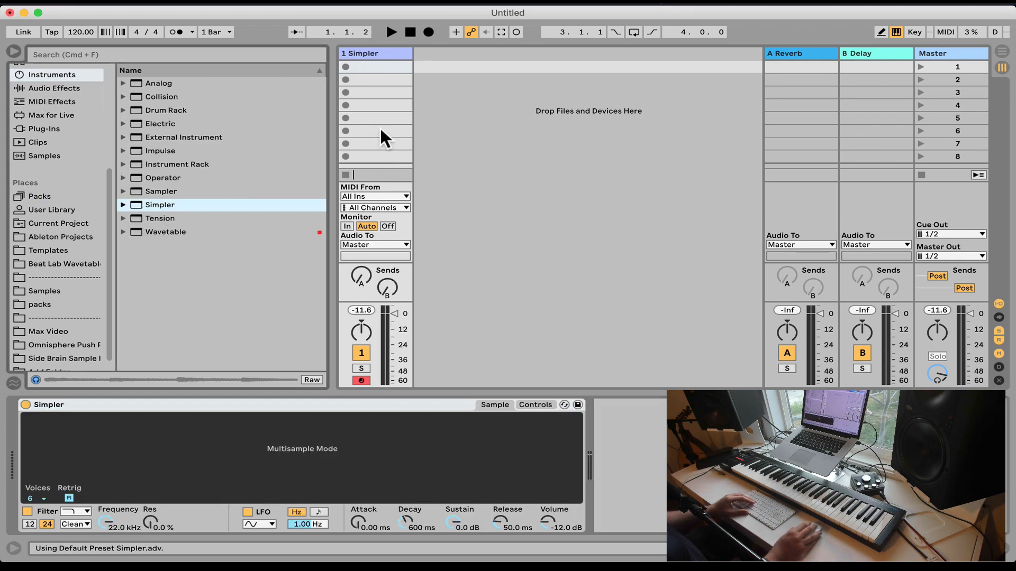
click(38, 196)
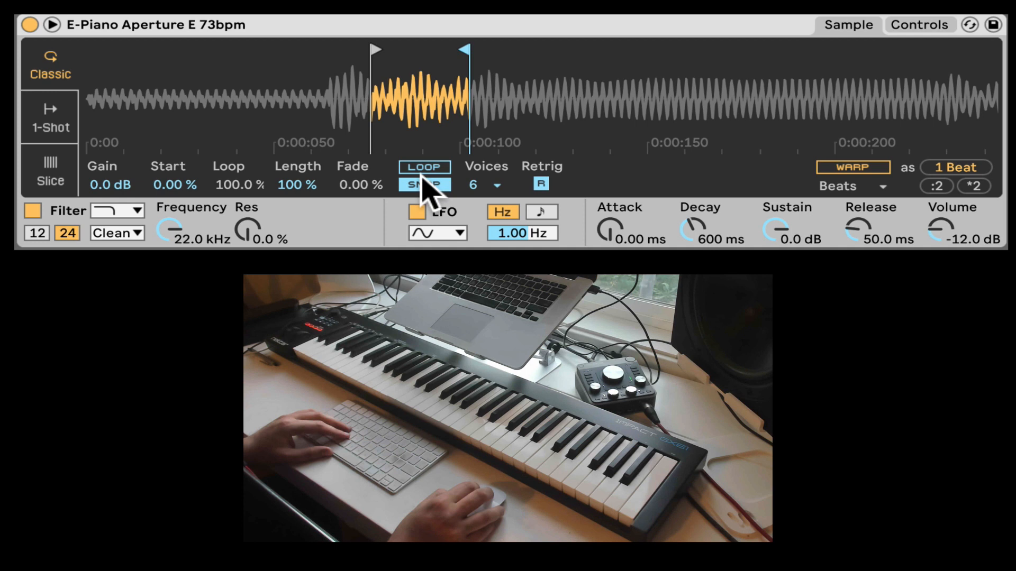
Turn on looping for the E-Piano Aperture sample in Simpler
click(423, 184)
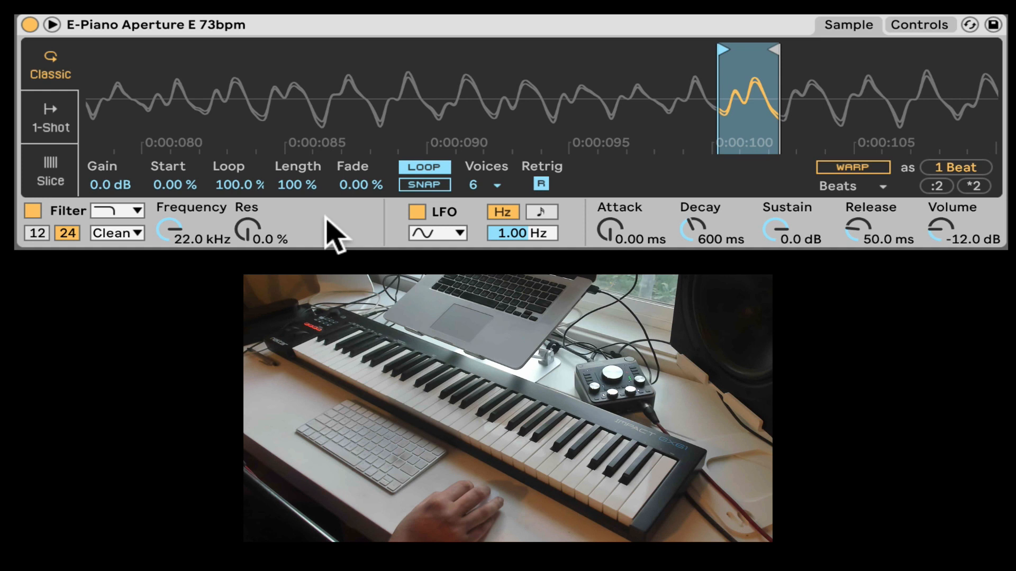
mouse_move(201, 230)
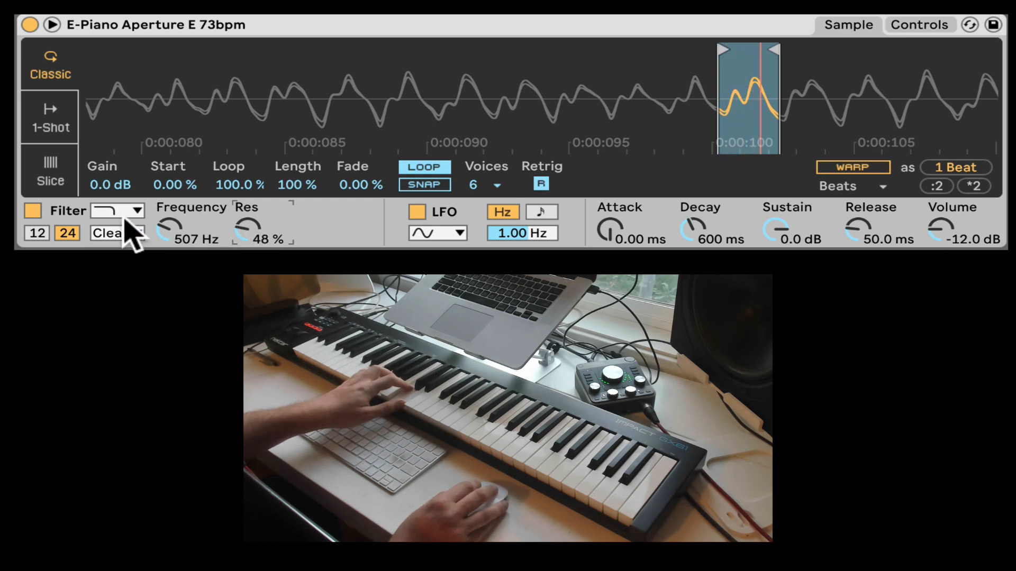
Switch the filter type to Morph and turn Morph toward notch and low-pass
click(136, 211)
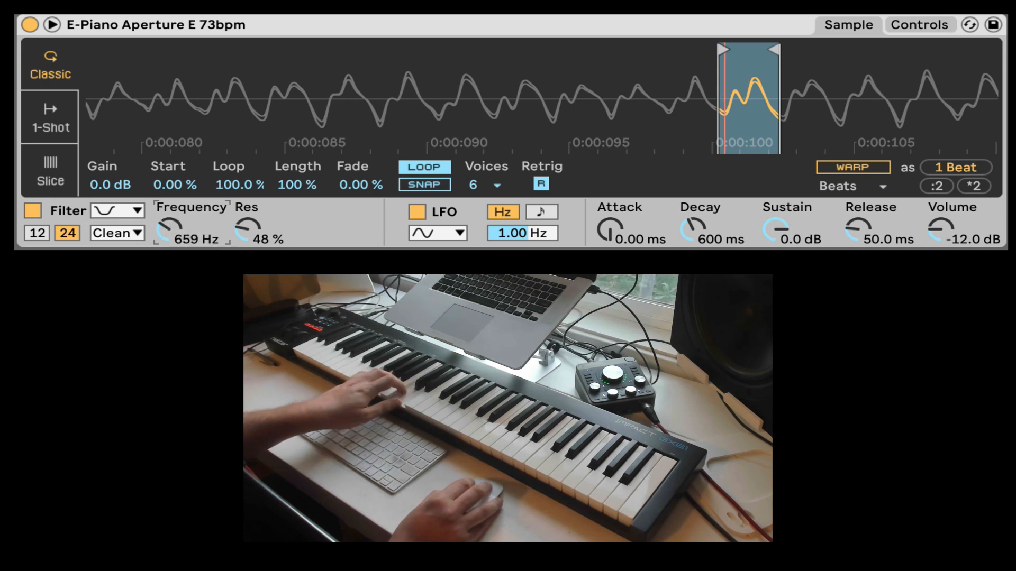
click(117, 211)
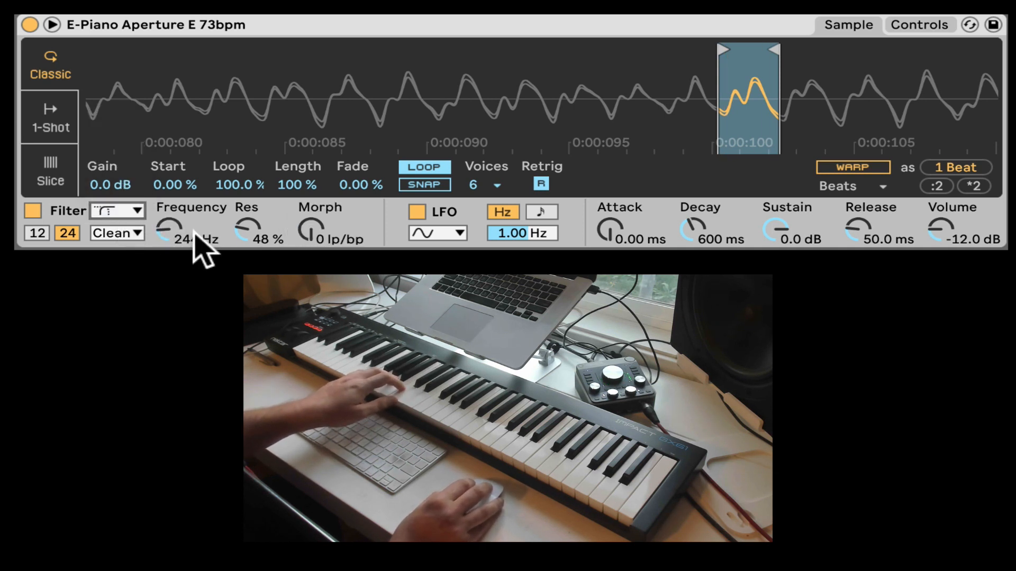
mouse_move(301, 242)
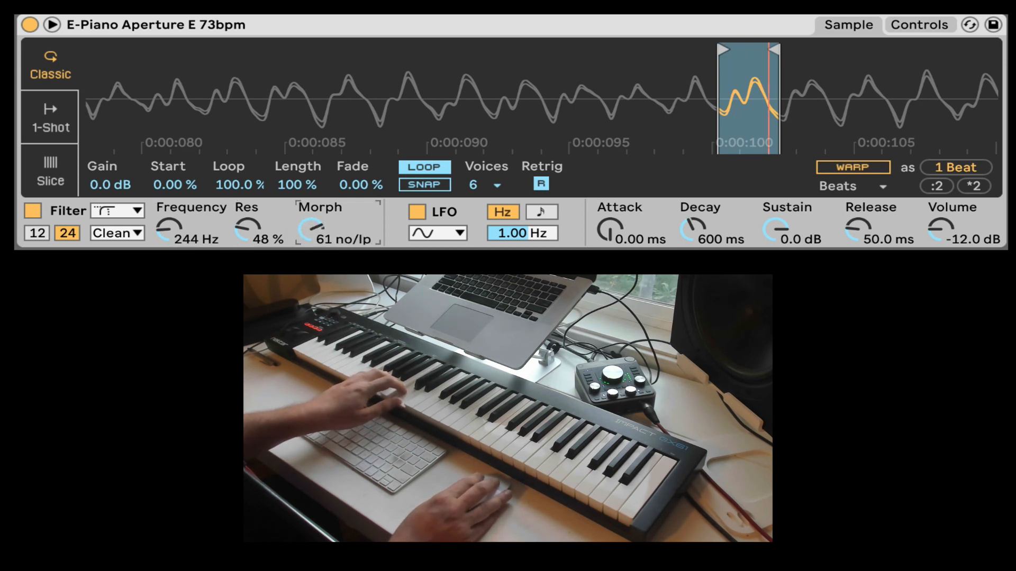
drag(317, 230, 317, 207)
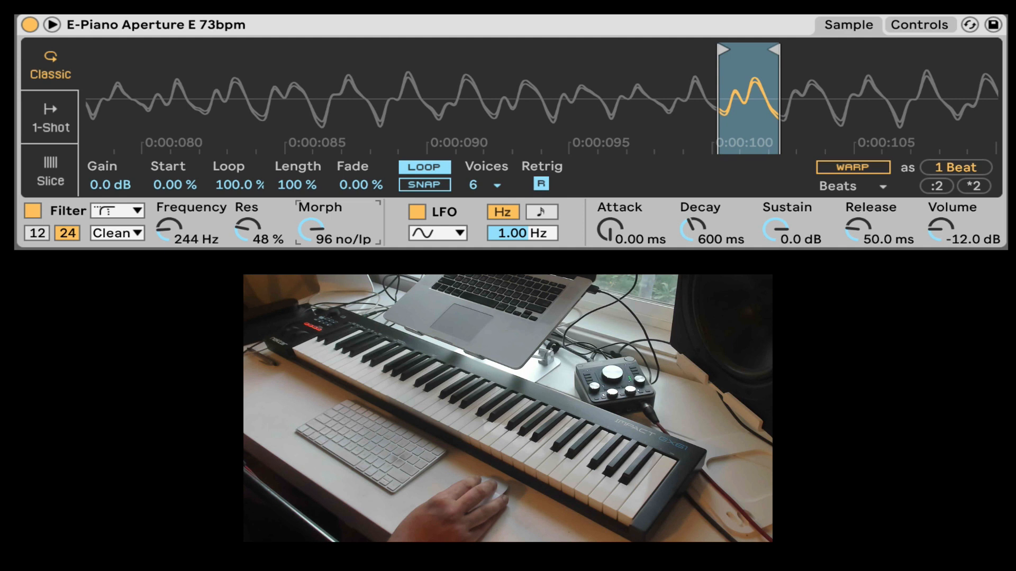
Try the MS2 and then the SMP filter circuits
click(118, 211)
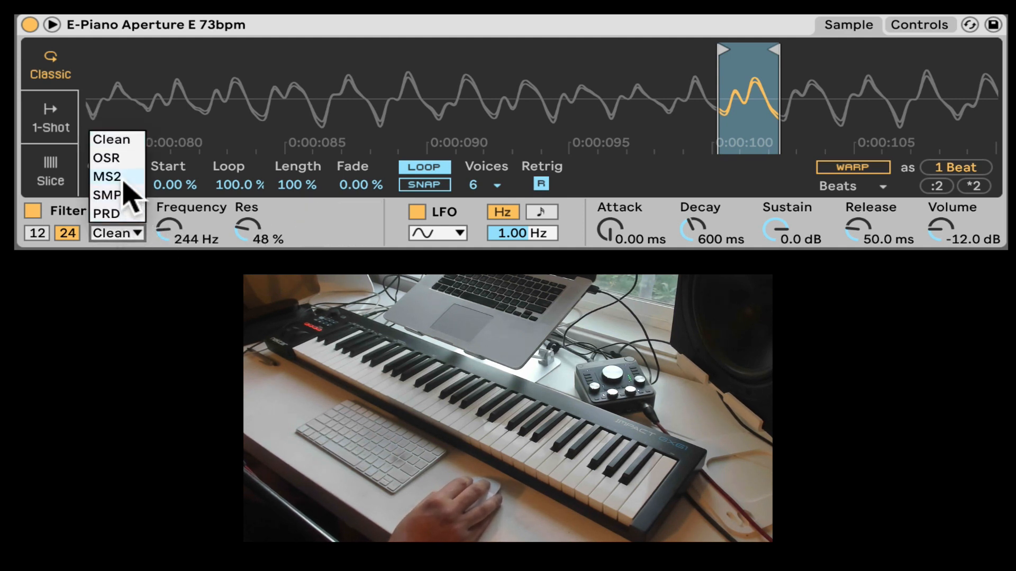
click(106, 177)
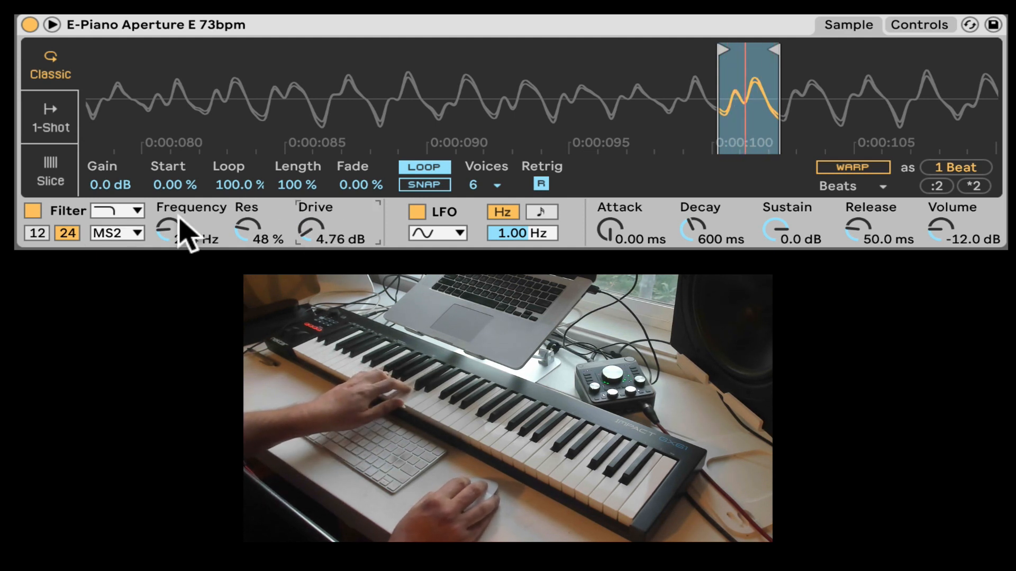
click(117, 232)
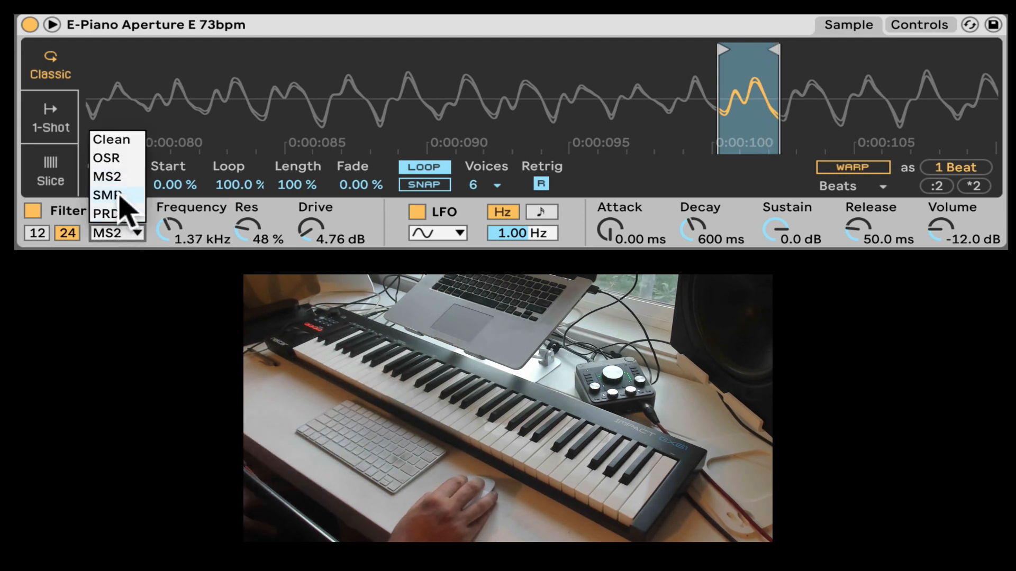
click(111, 139)
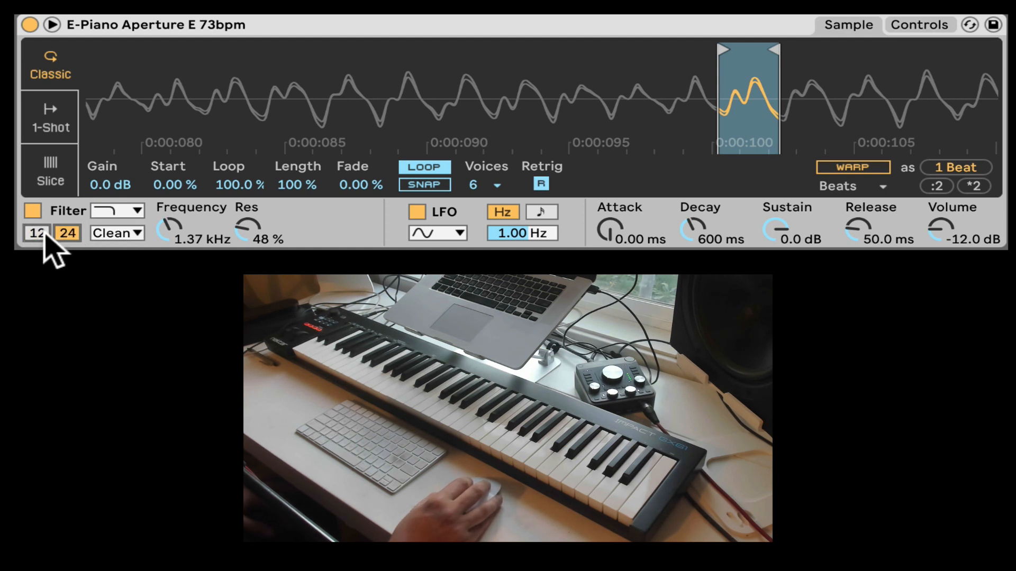
mouse_move(142, 245)
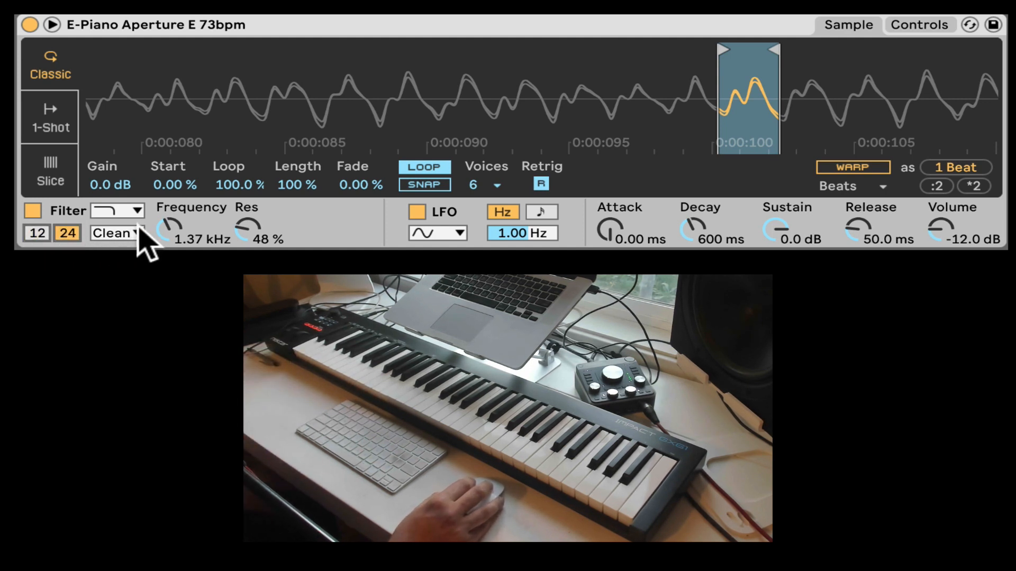
mouse_move(466, 227)
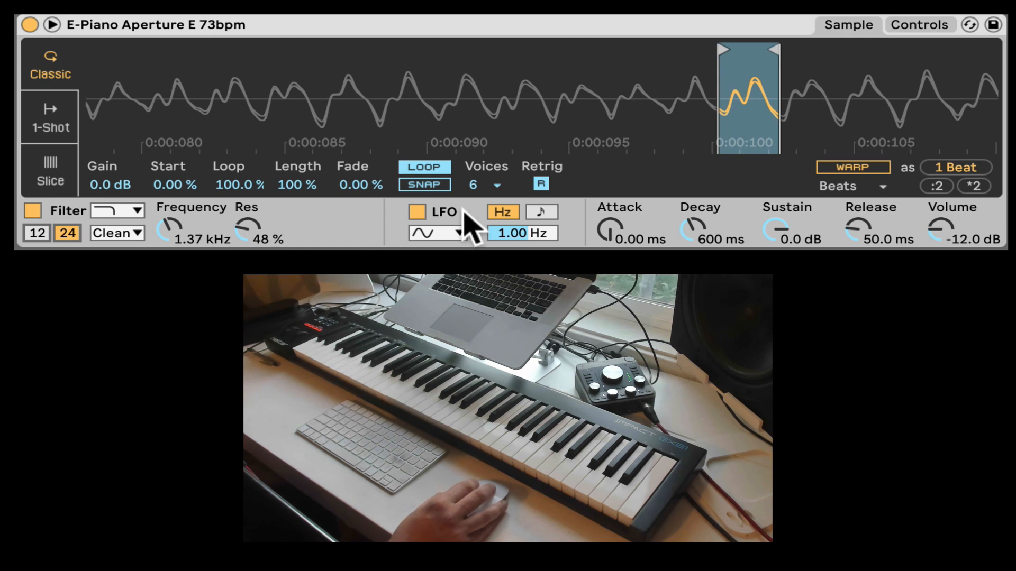
mouse_move(489, 237)
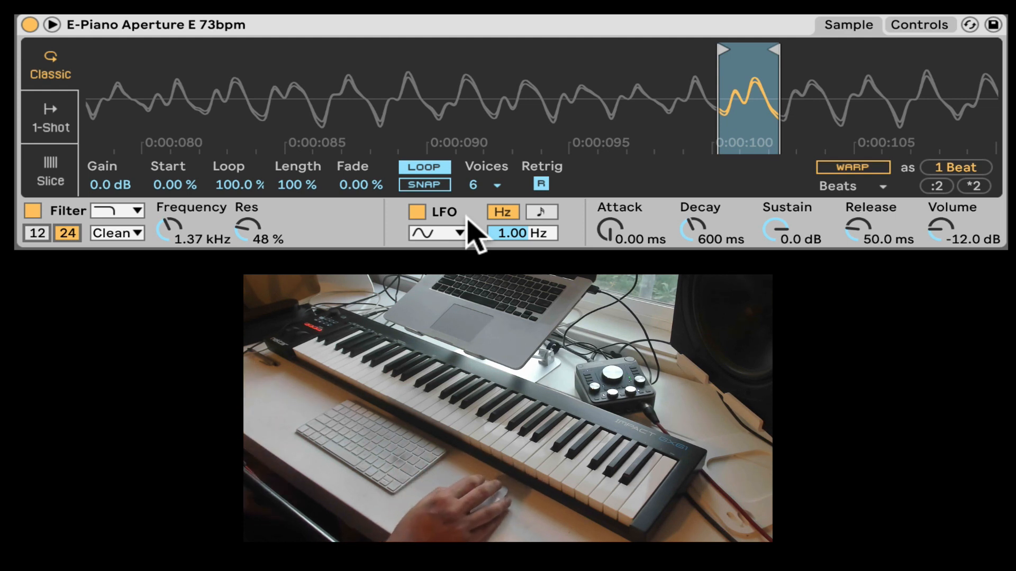
mouse_move(699, 242)
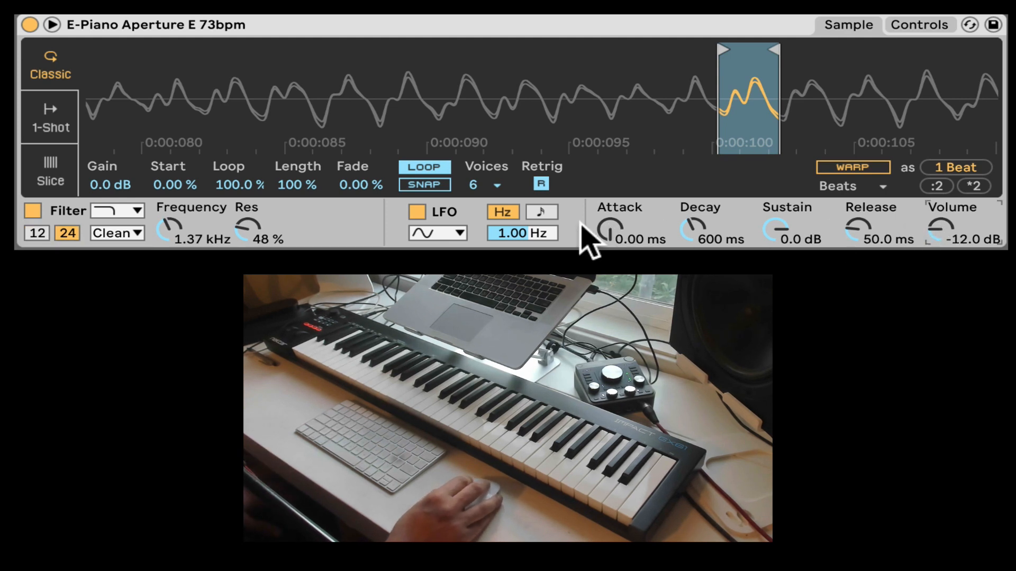
mouse_move(65, 136)
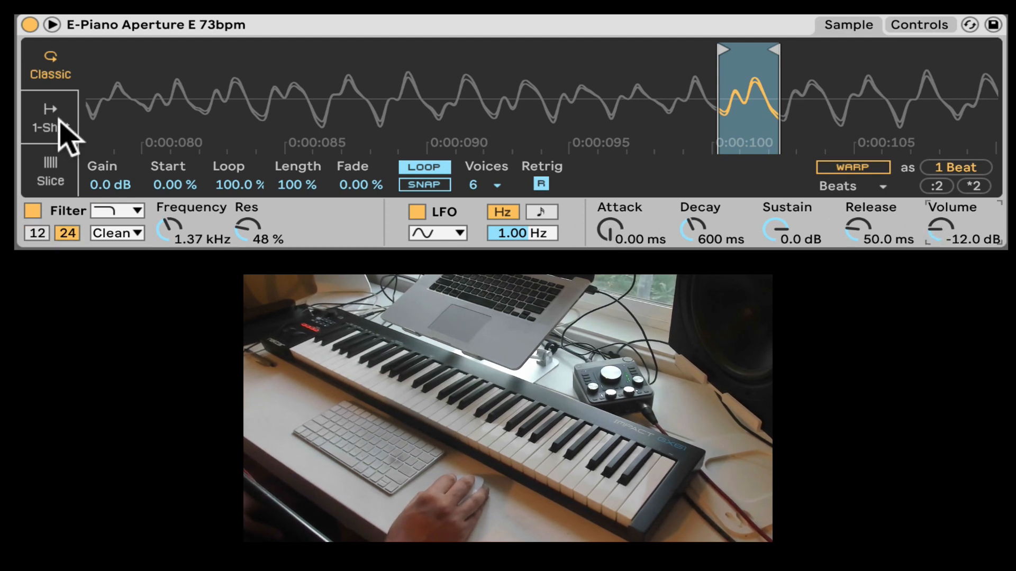
click(50, 118)
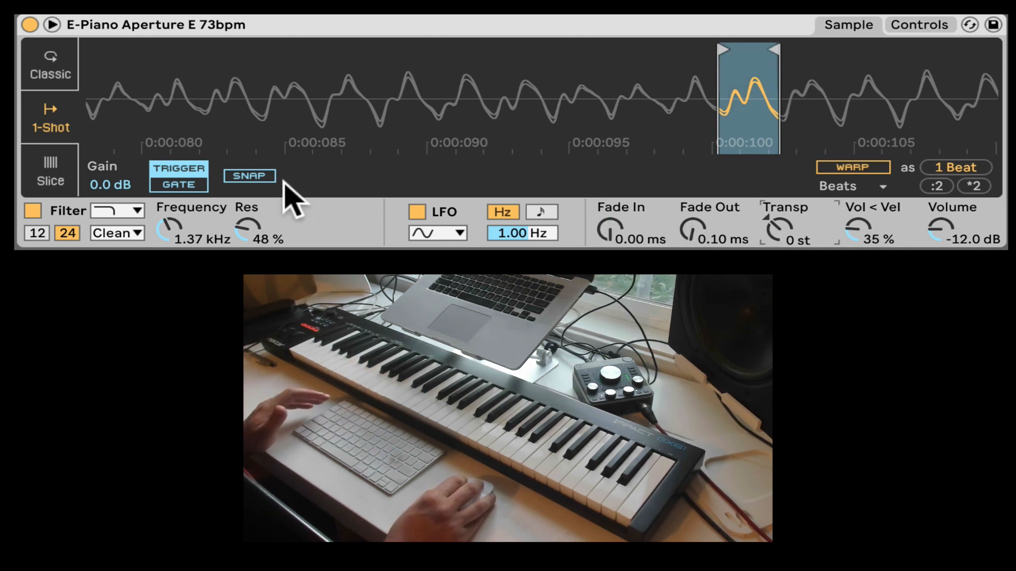
click(49, 64)
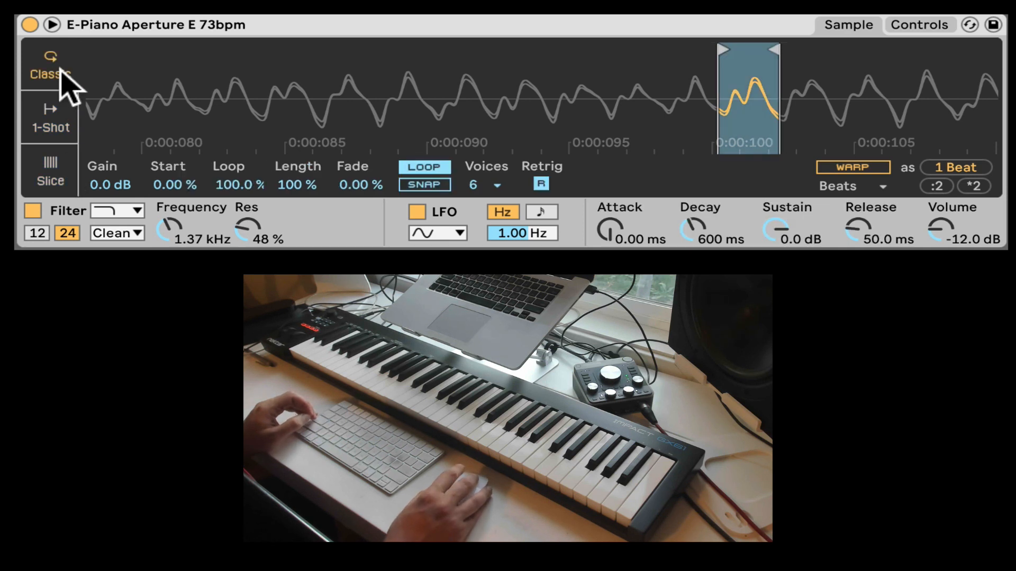
Show full controls and sweep the low-pass cutoff, settling near 802 Hz with 46% resonance
click(918, 25)
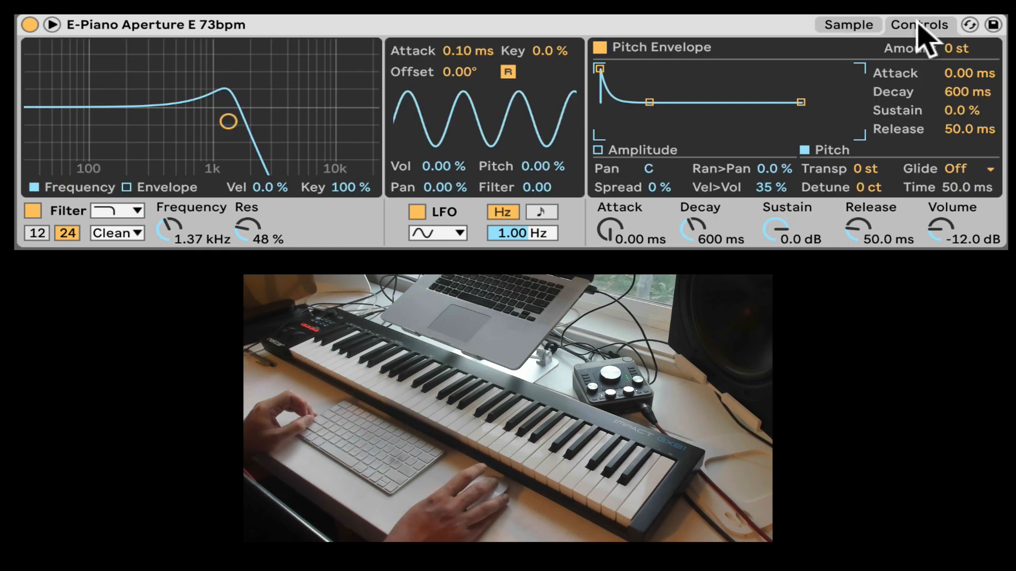
mouse_move(362, 146)
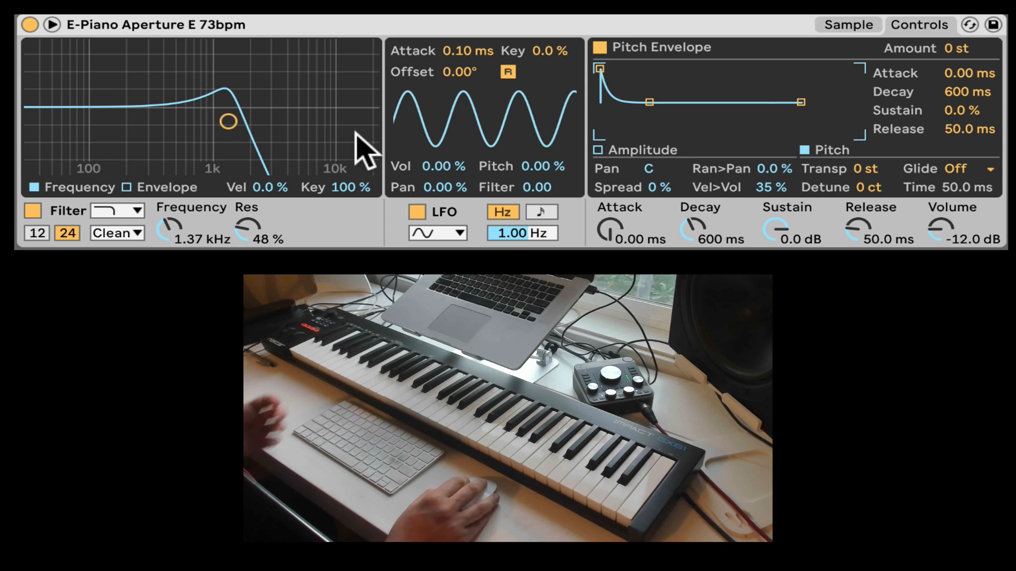
drag(227, 122, 158, 119)
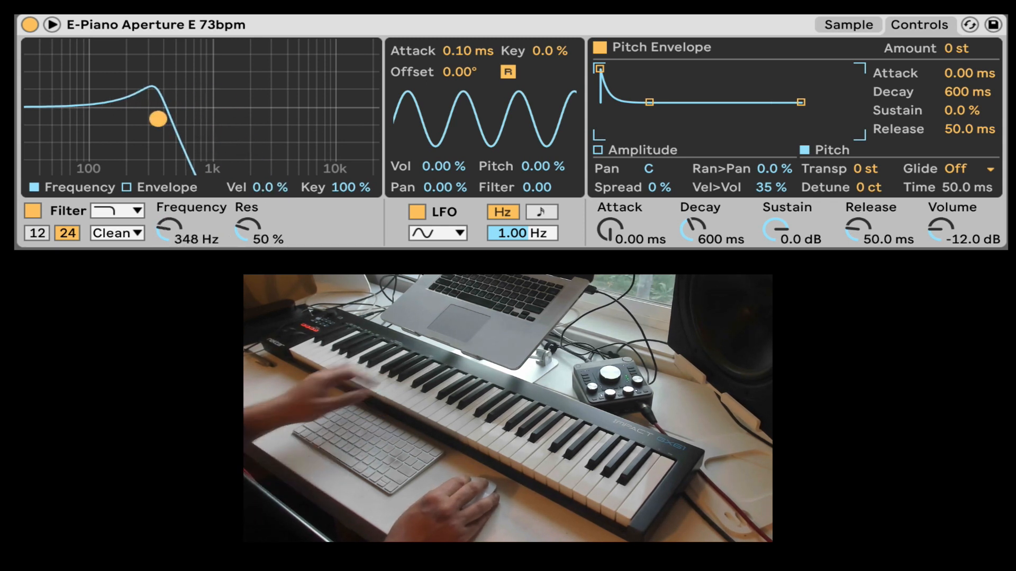
drag(158, 120, 265, 116)
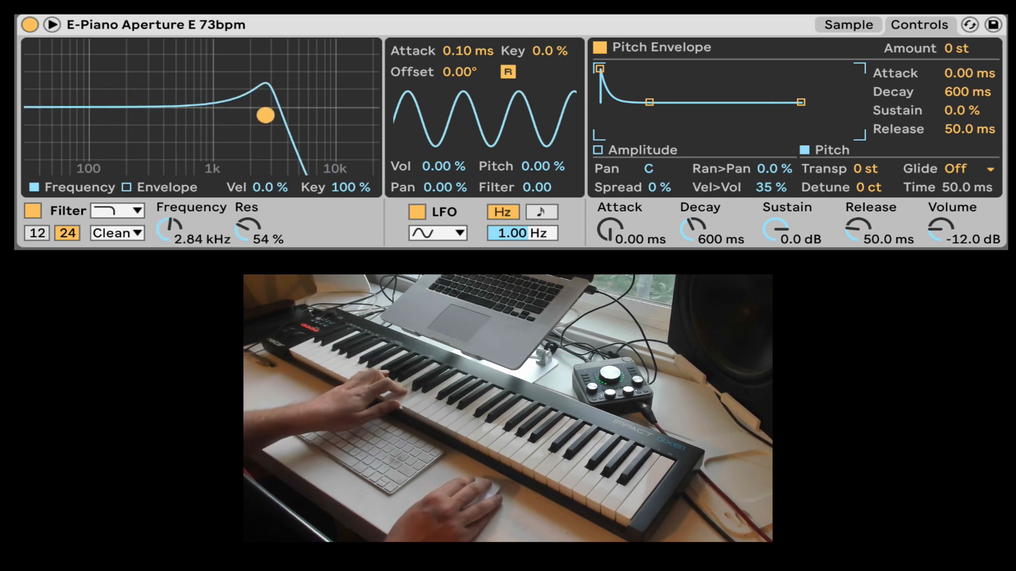
drag(264, 115, 201, 123)
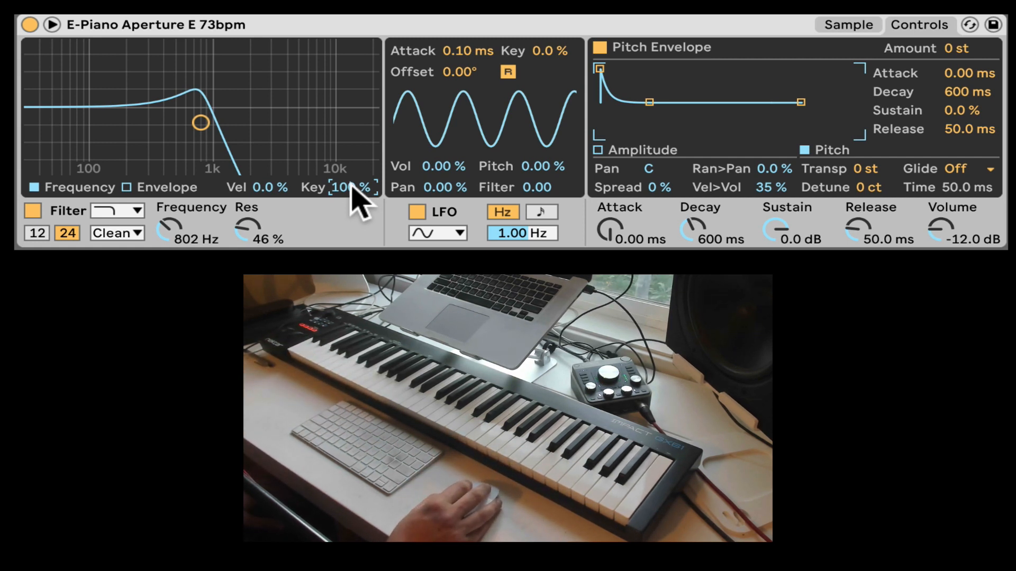
click(164, 187)
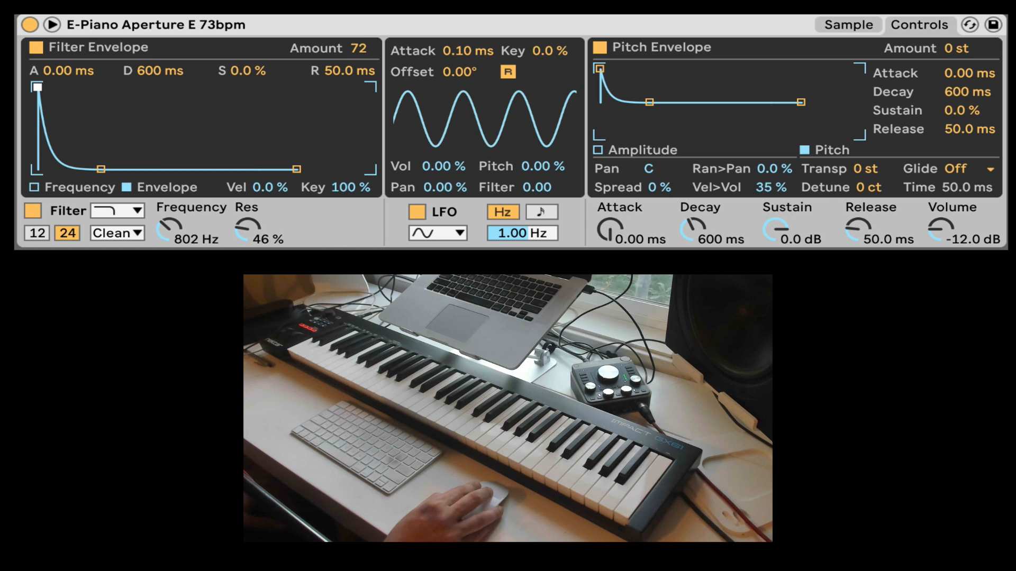
Shape the filter envelope to 736 ms decay and 44% sustain, with attack back at zero
drag(37, 87, 93, 87)
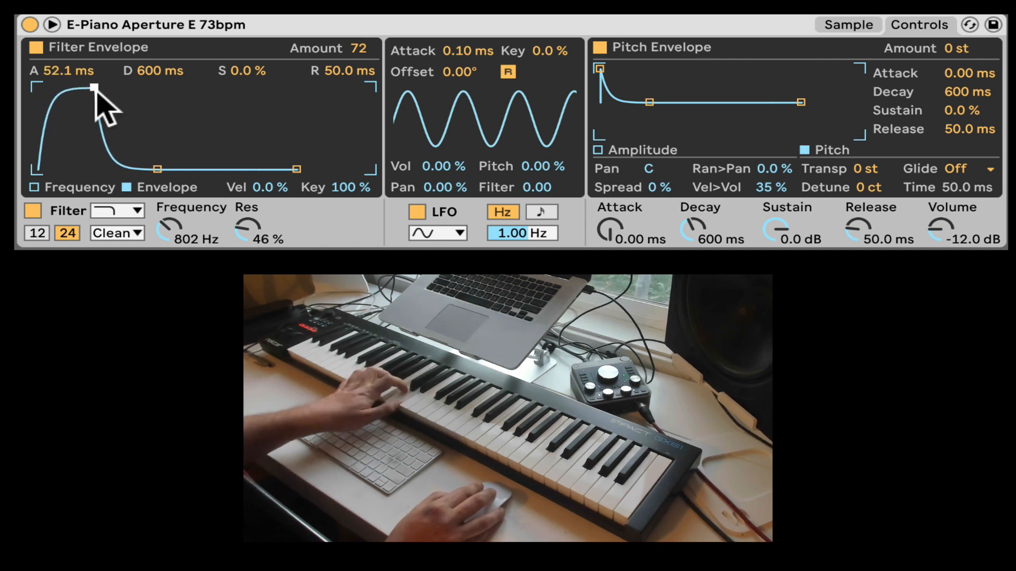
drag(94, 87, 121, 87)
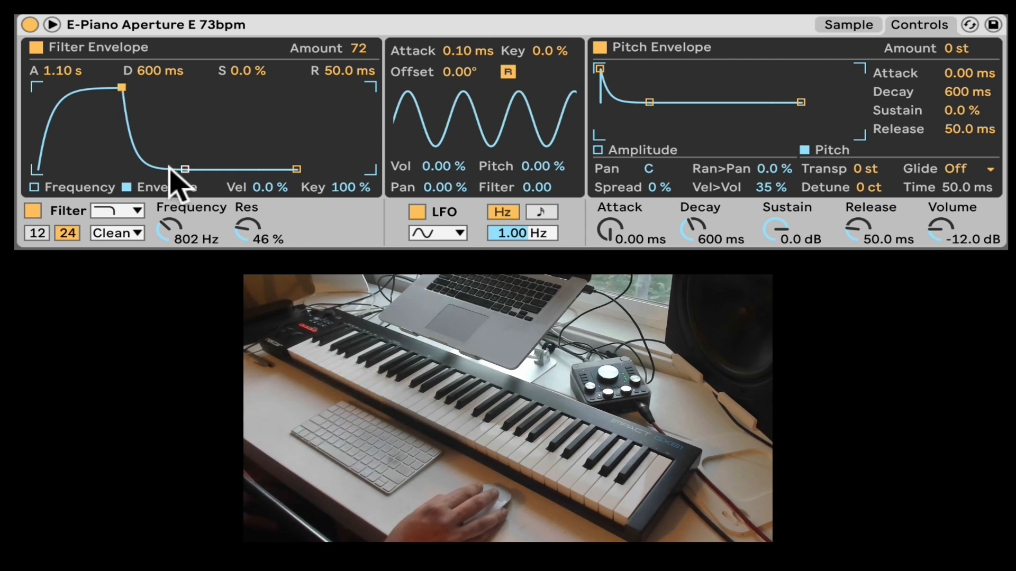
drag(184, 168, 184, 136)
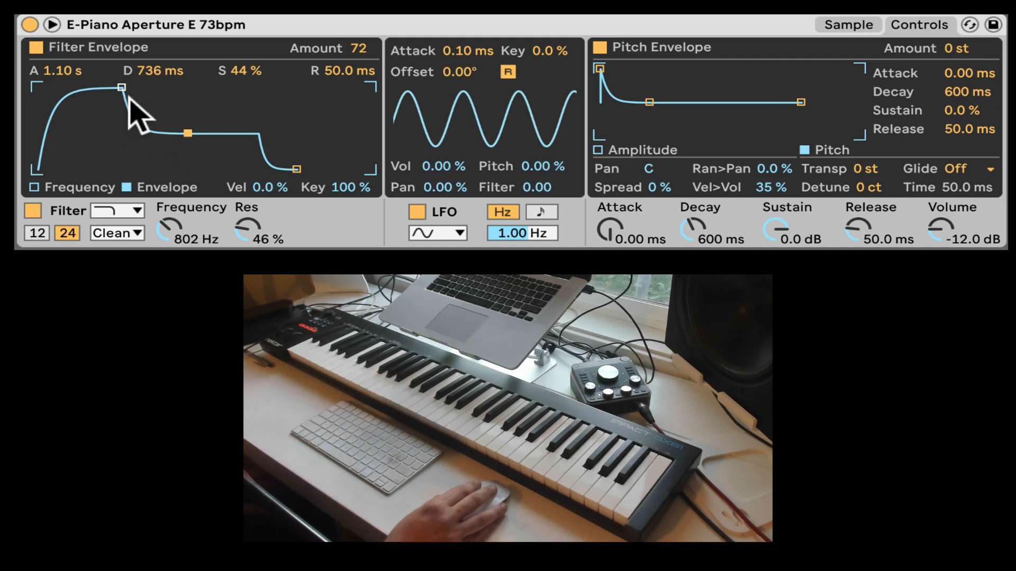
drag(121, 87, 122, 87)
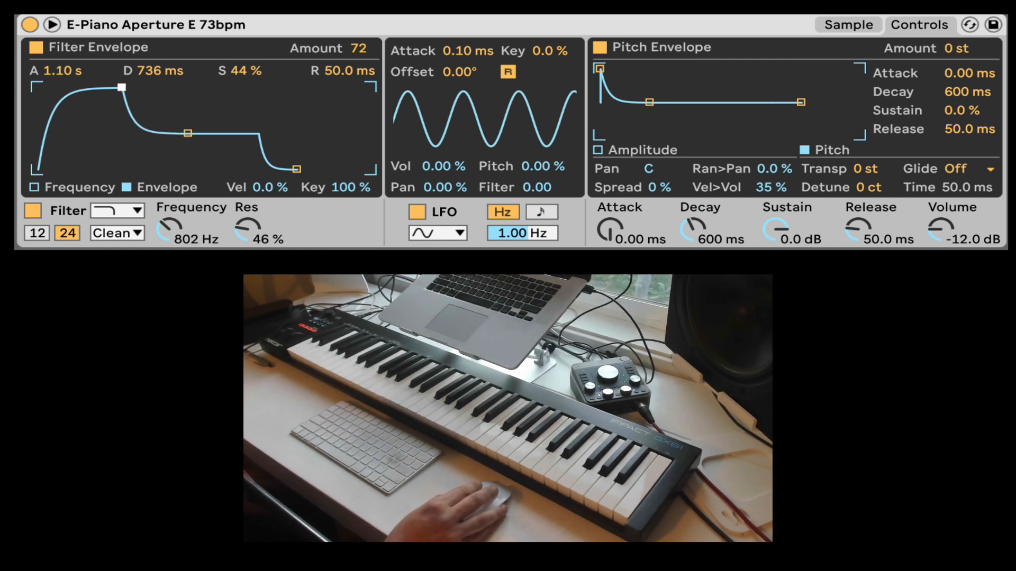
drag(121, 88, 115, 87)
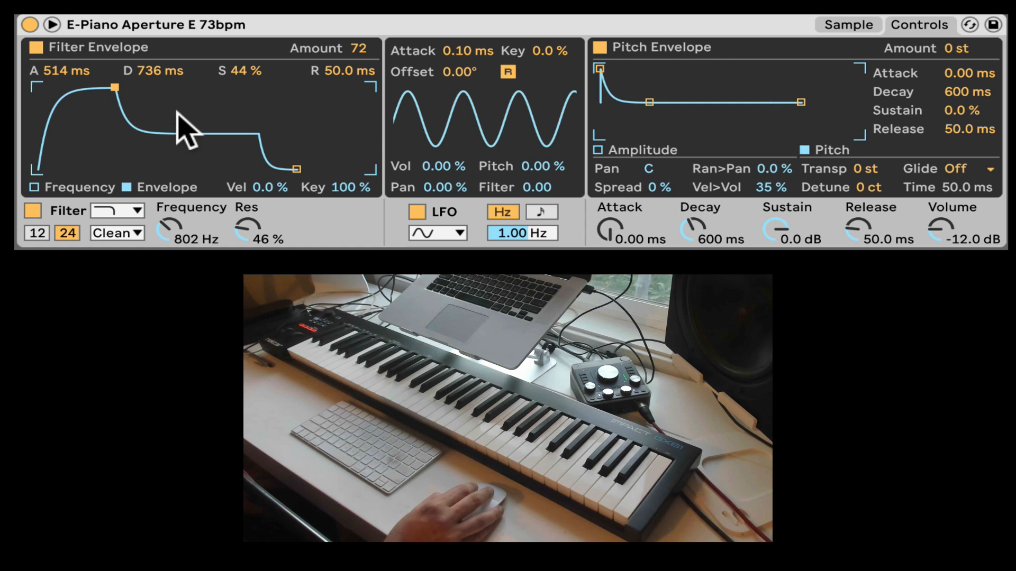
drag(114, 87, 38, 86)
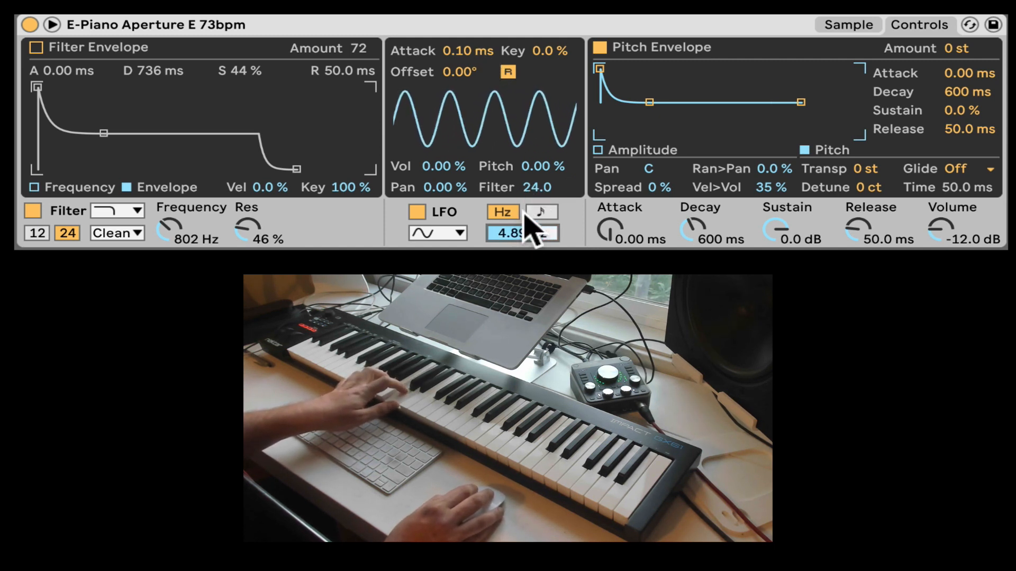
Give the LFO a falling sawtooth wave with its rate synced to 1/8
click(542, 212)
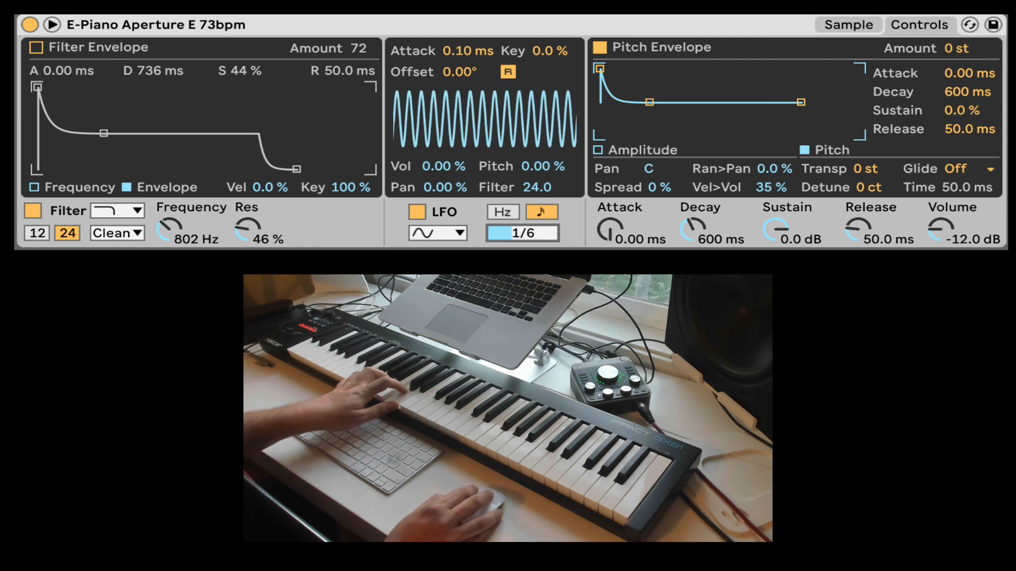
click(438, 233)
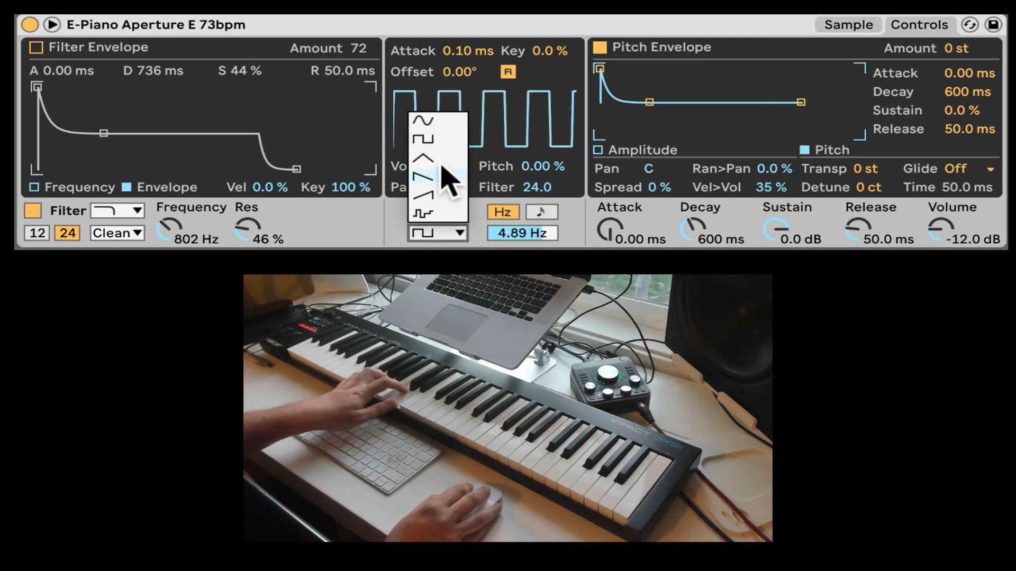
click(425, 175)
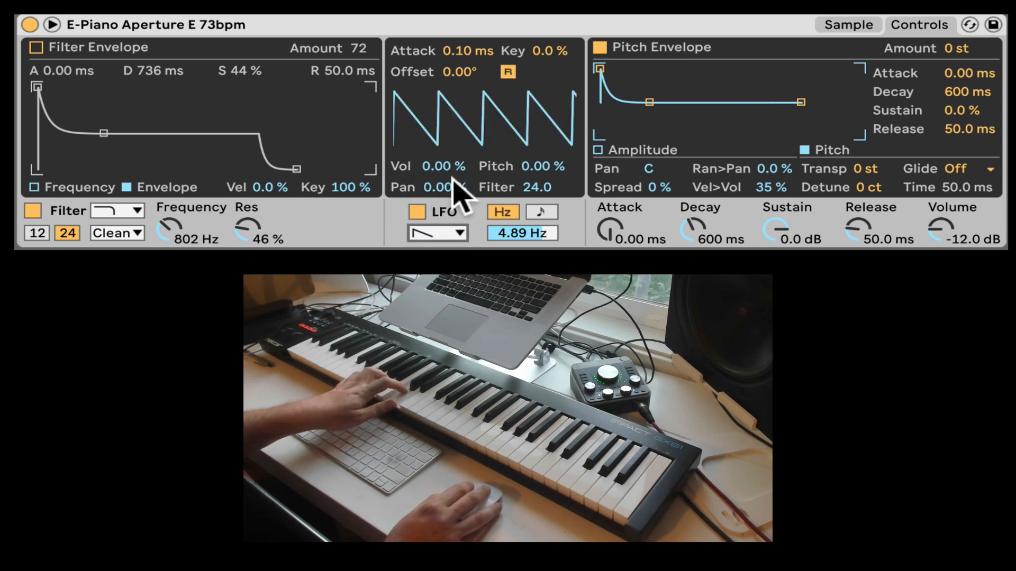
click(541, 211)
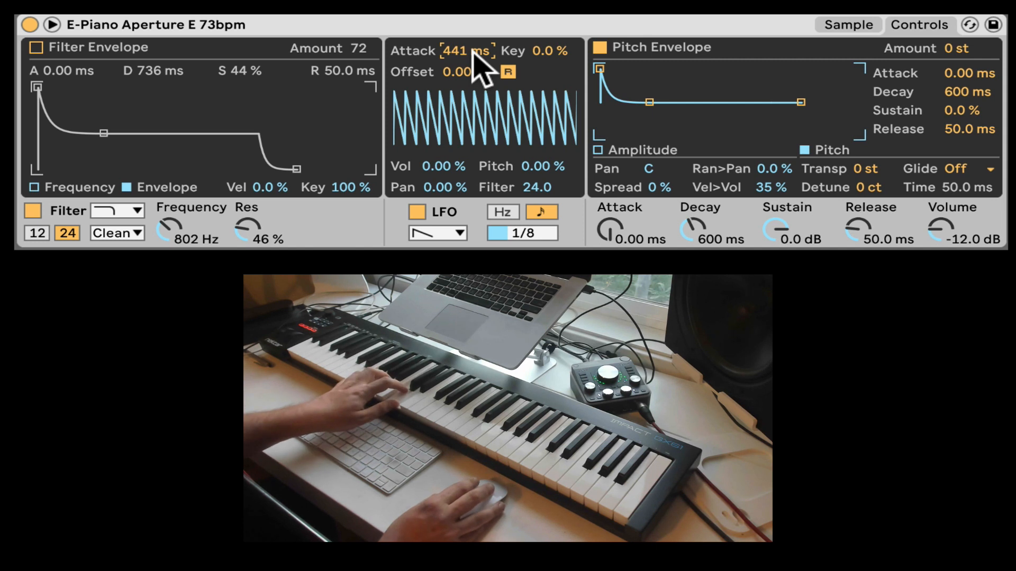
Remove the LFO fade-in, reset offset to 0°, and choose a stepped random wave at 1/12
drag(460, 51, 460, 26)
text(8)
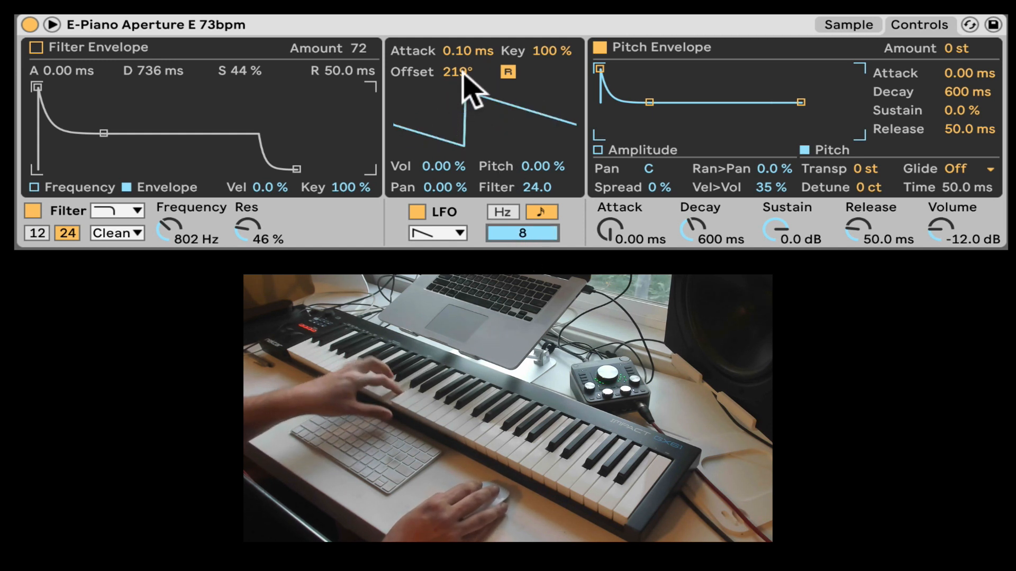
drag(455, 71, 455, 61)
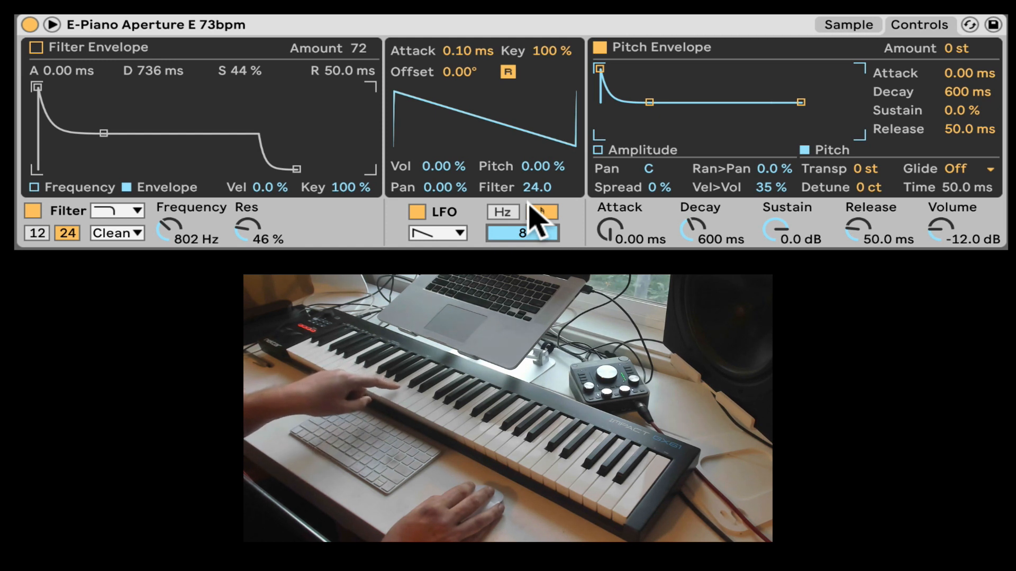
click(542, 212)
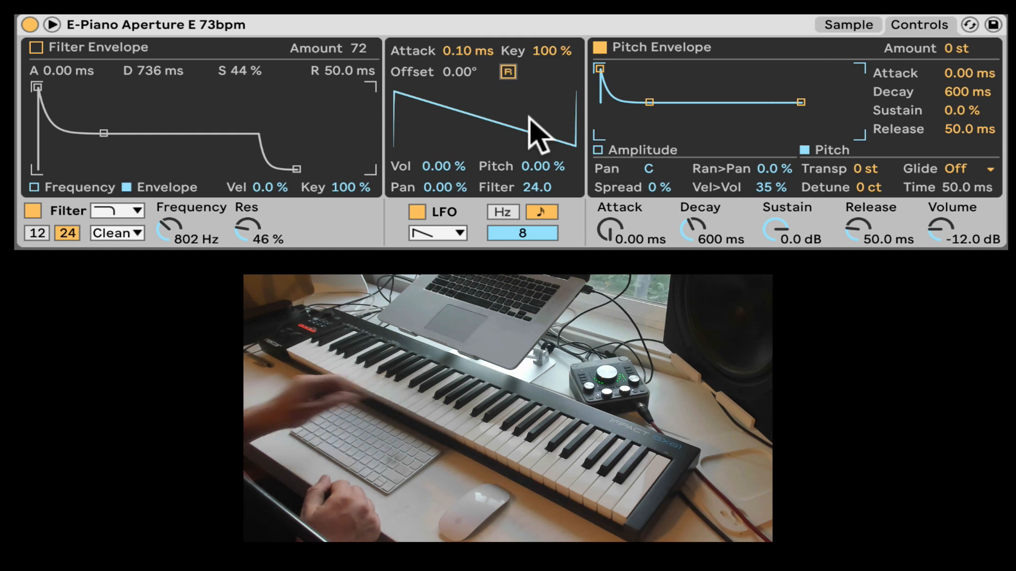
mouse_move(499, 175)
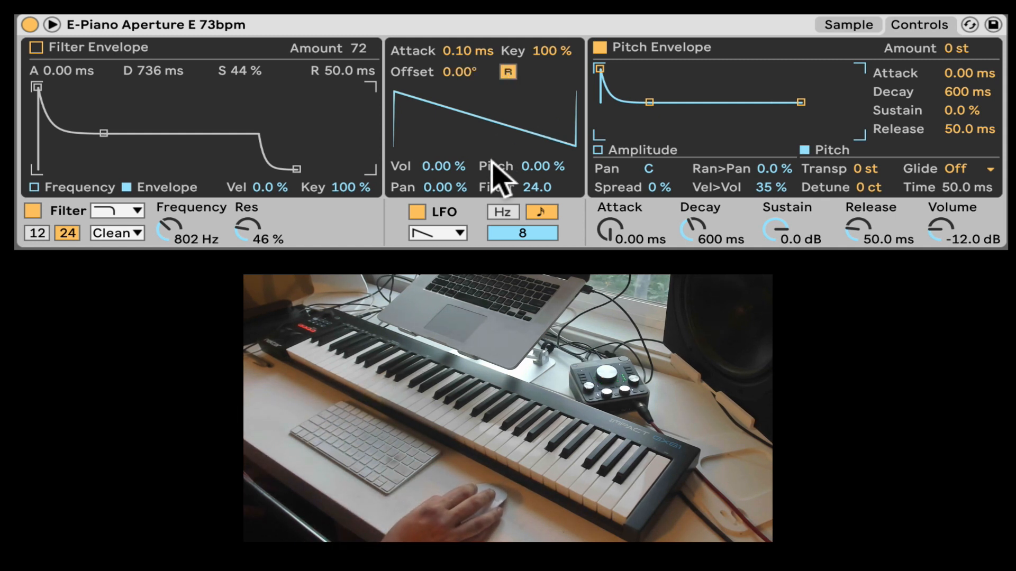
click(437, 233)
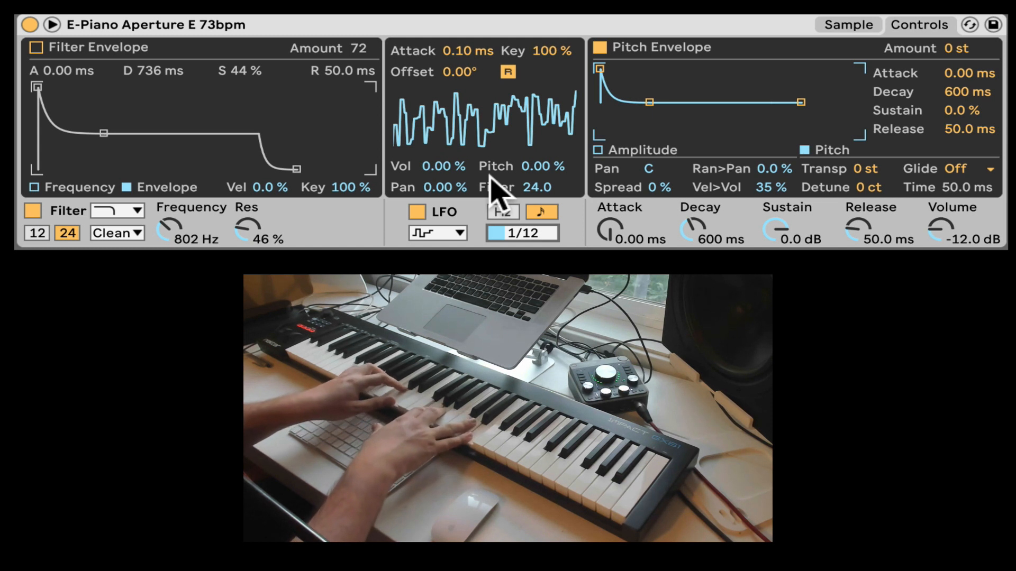
mouse_move(875, 123)
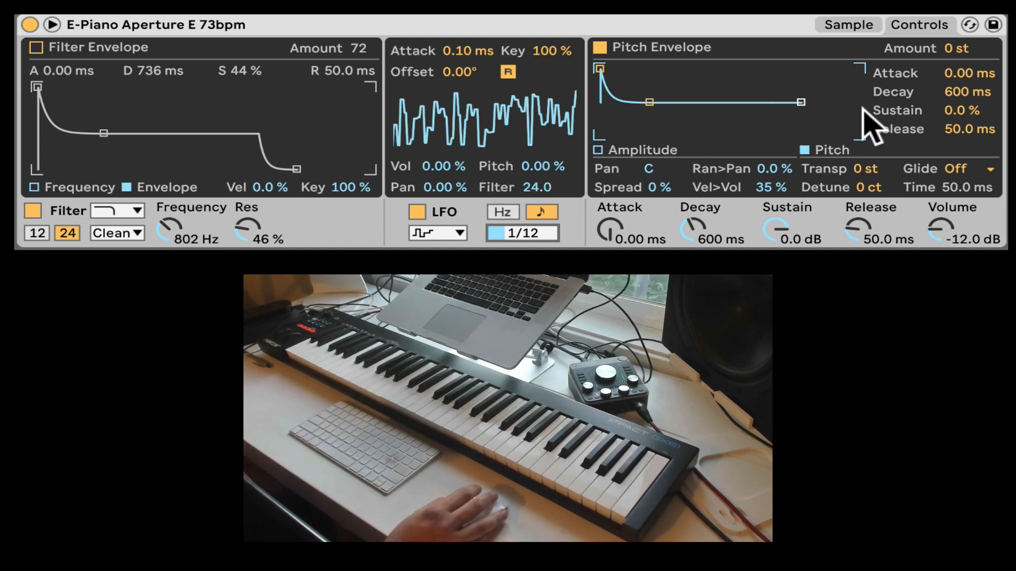
mouse_move(839, 84)
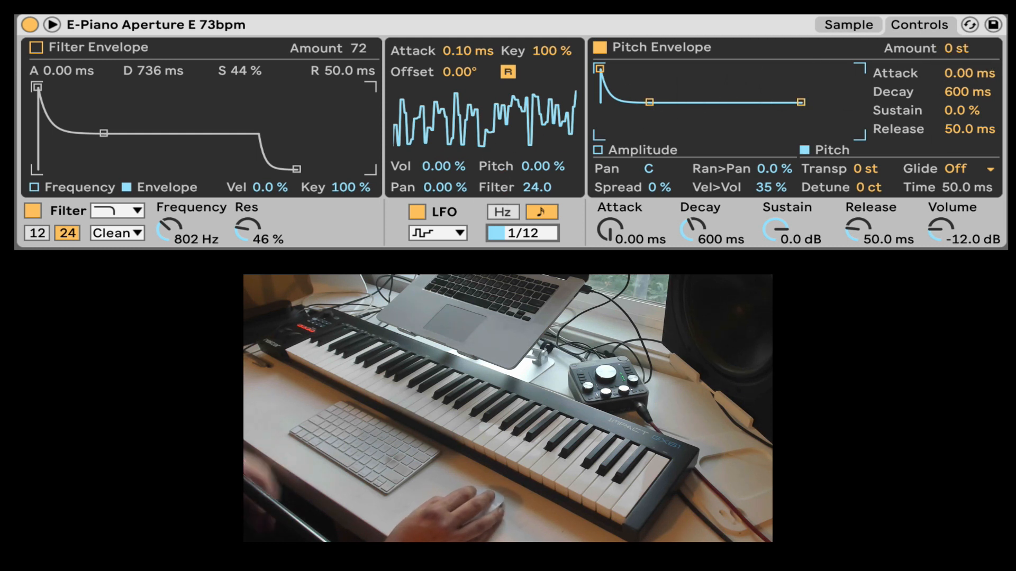
Switch off Simpler's LFO
click(438, 232)
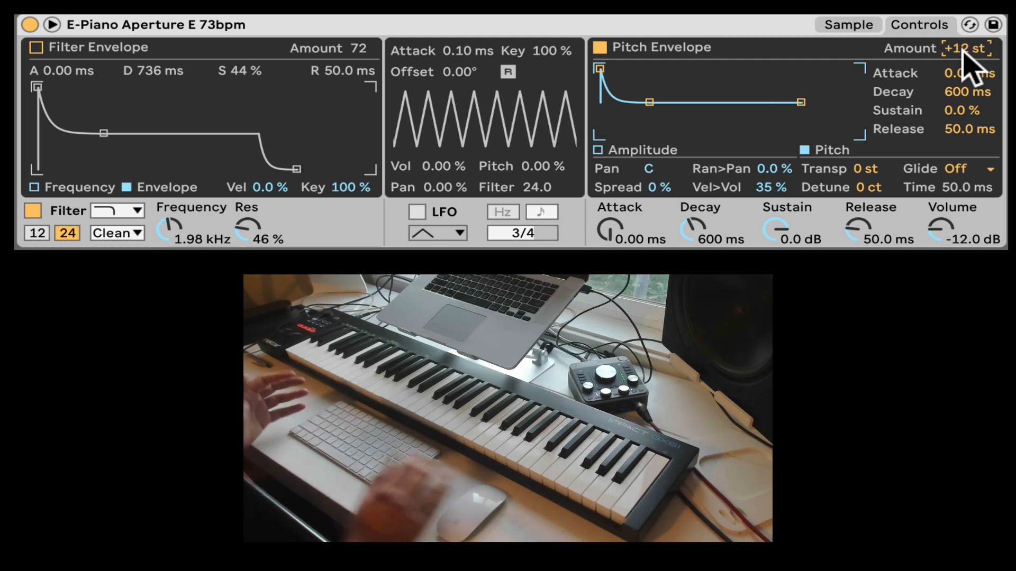
mouse_move(632, 77)
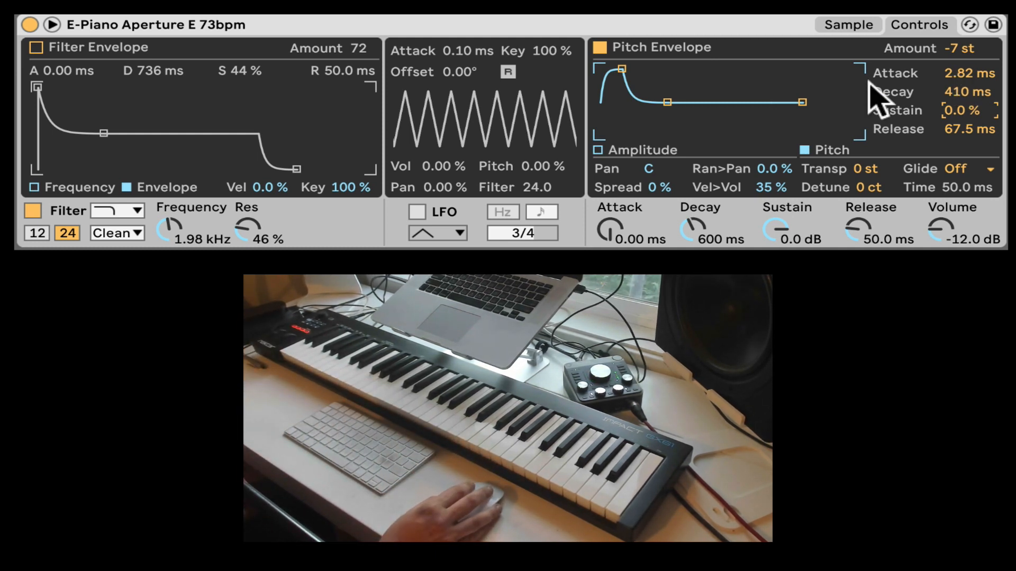
mouse_move(600, 162)
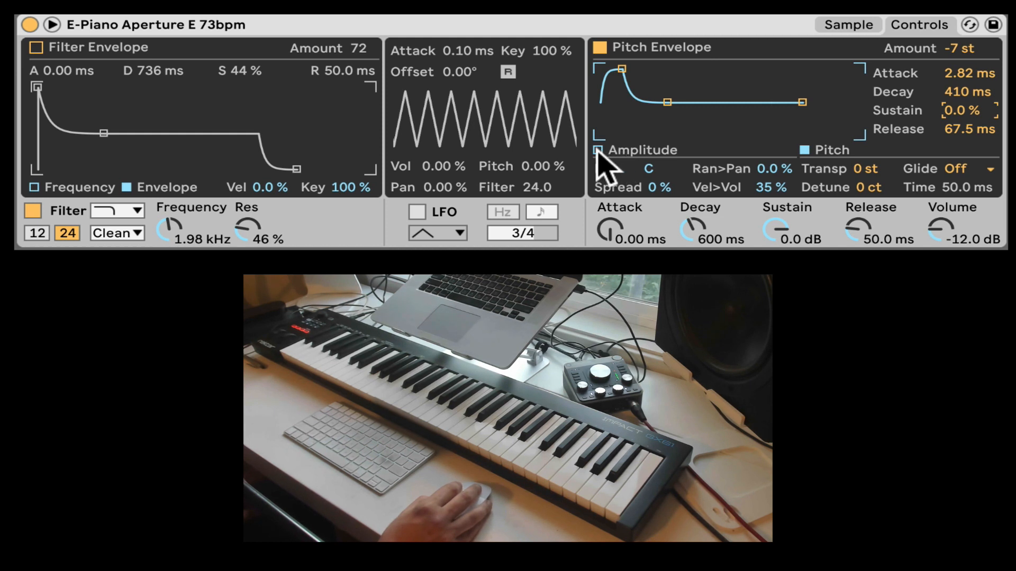
Show the amplitude envelope and set its mode to Loop
click(598, 150)
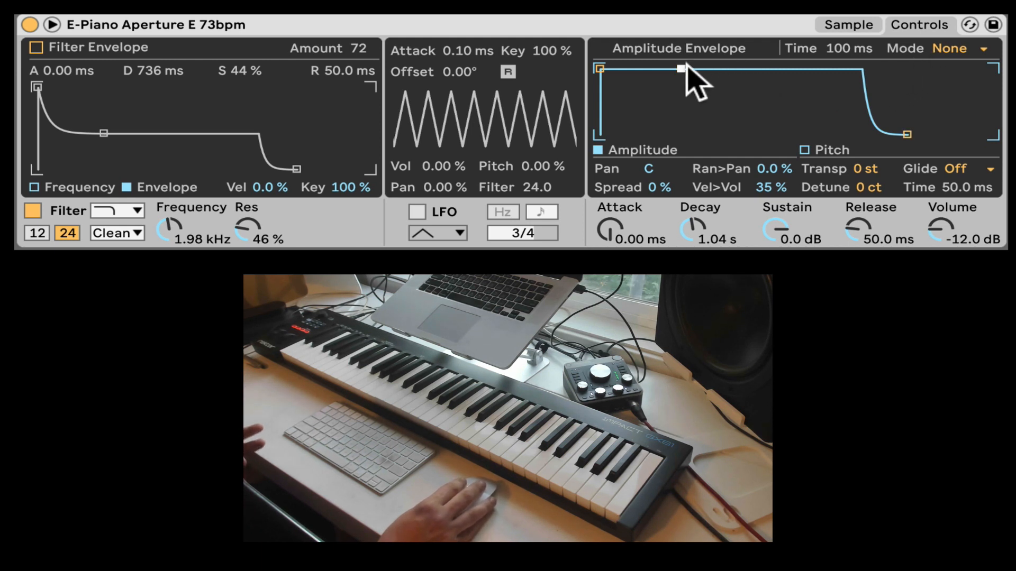
click(958, 48)
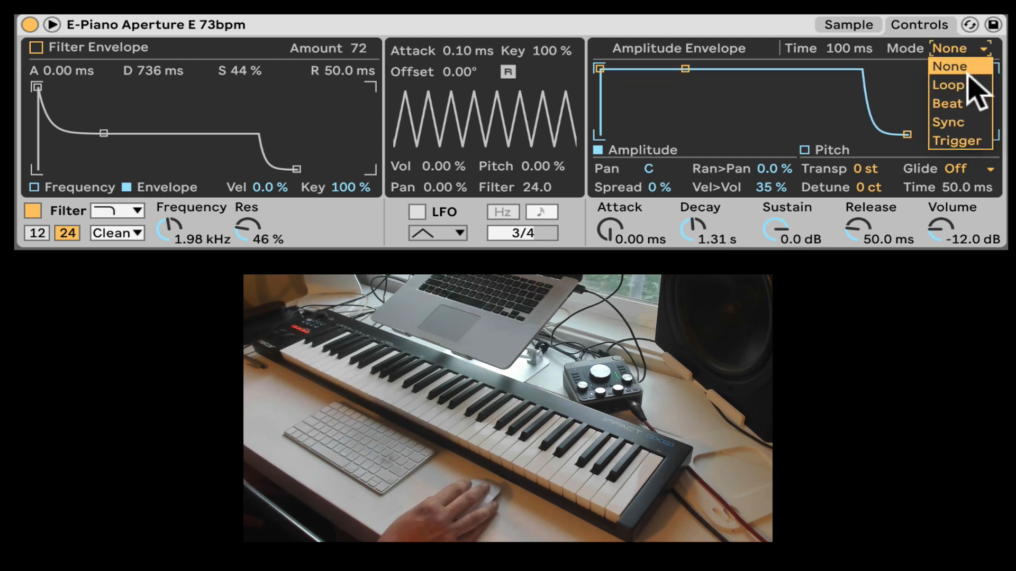
click(947, 84)
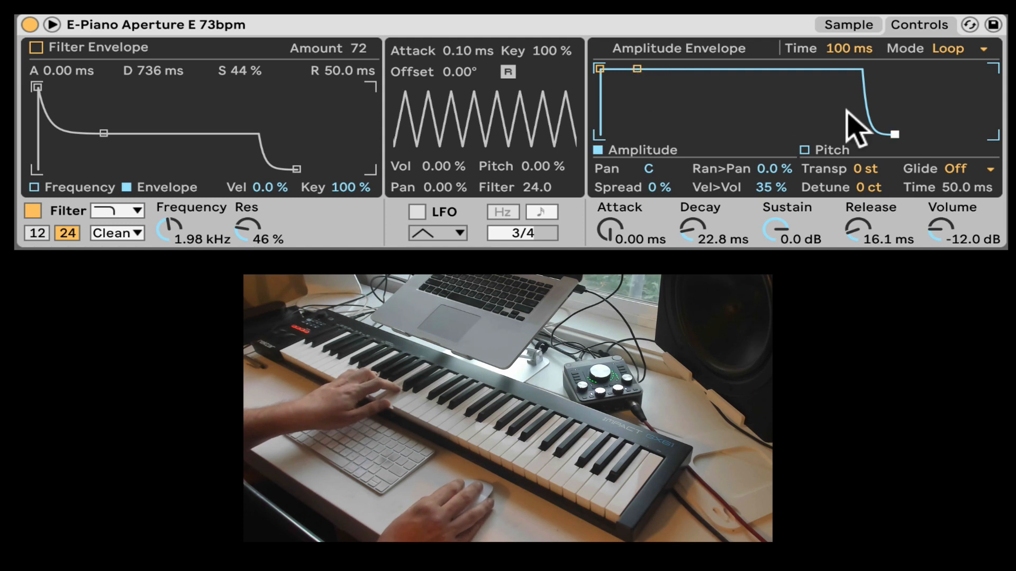
mouse_move(940, 71)
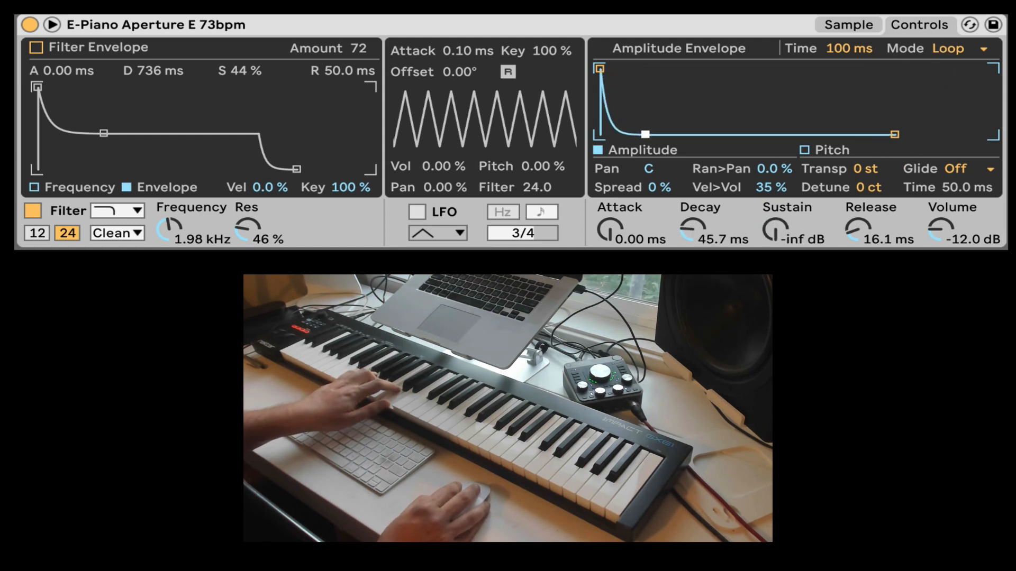
Try the Sync and Trigger envelope modes, then return to Loop
click(960, 48)
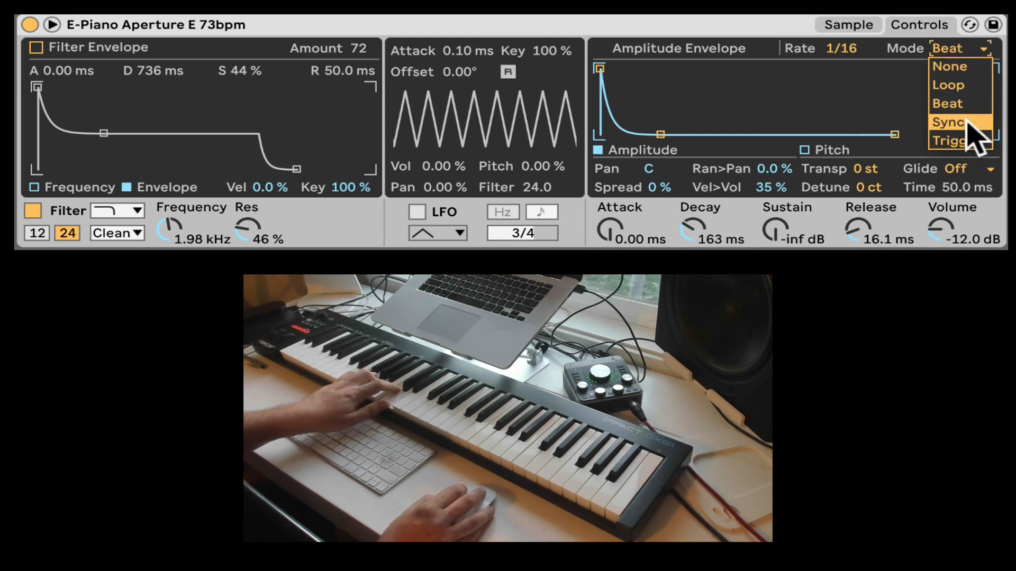
click(949, 122)
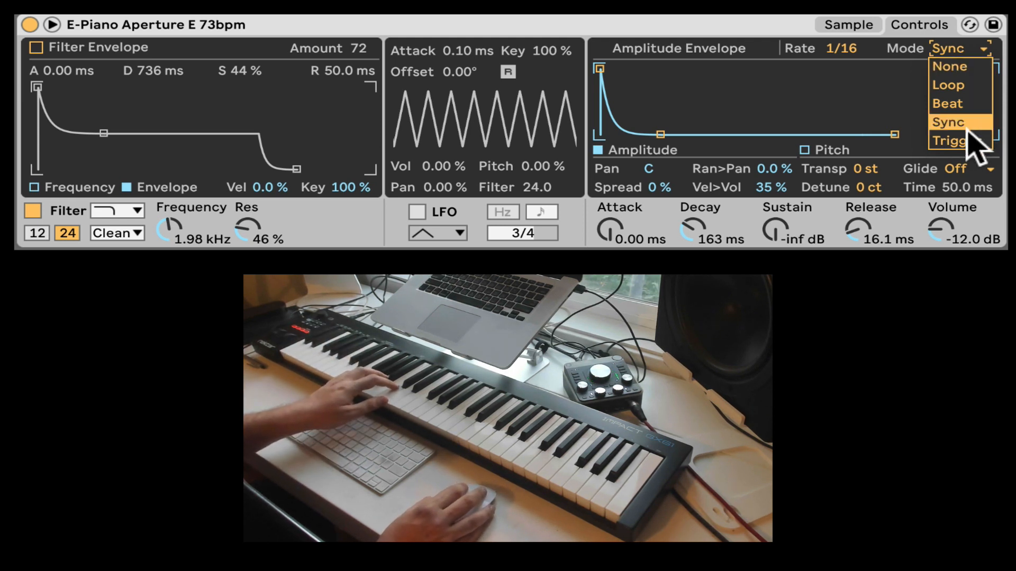
click(952, 141)
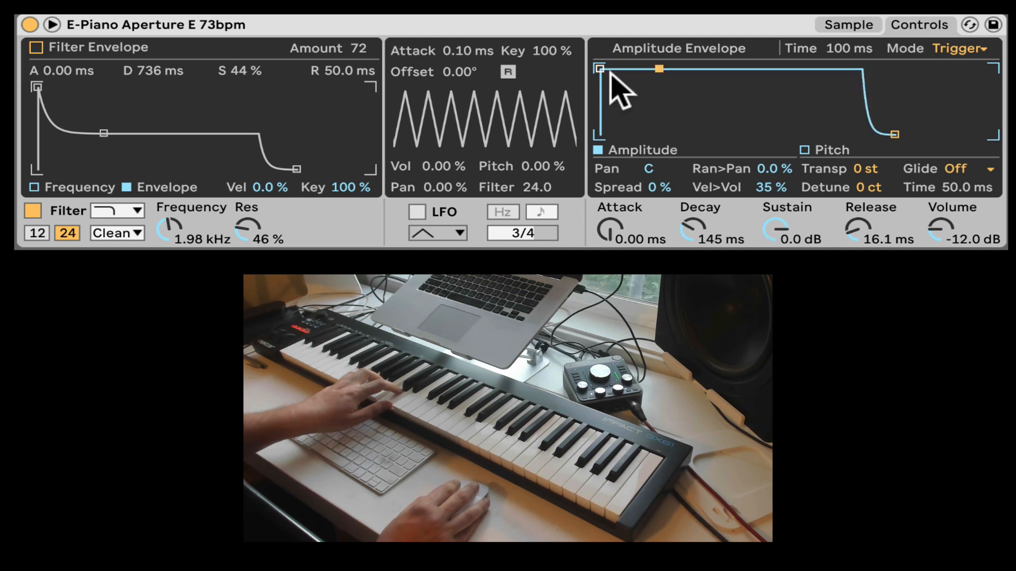
mouse_move(771, 124)
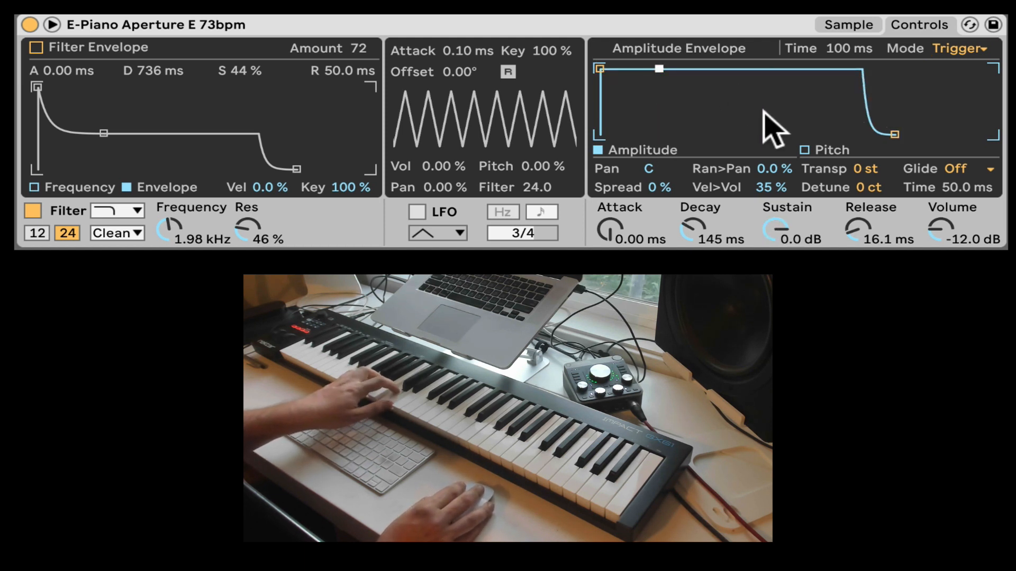
click(960, 48)
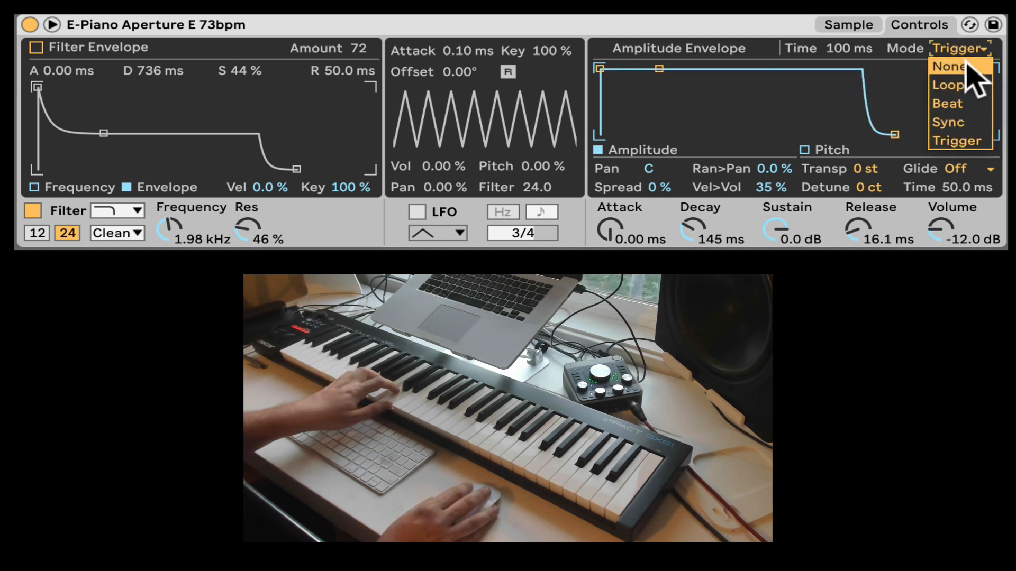
click(948, 84)
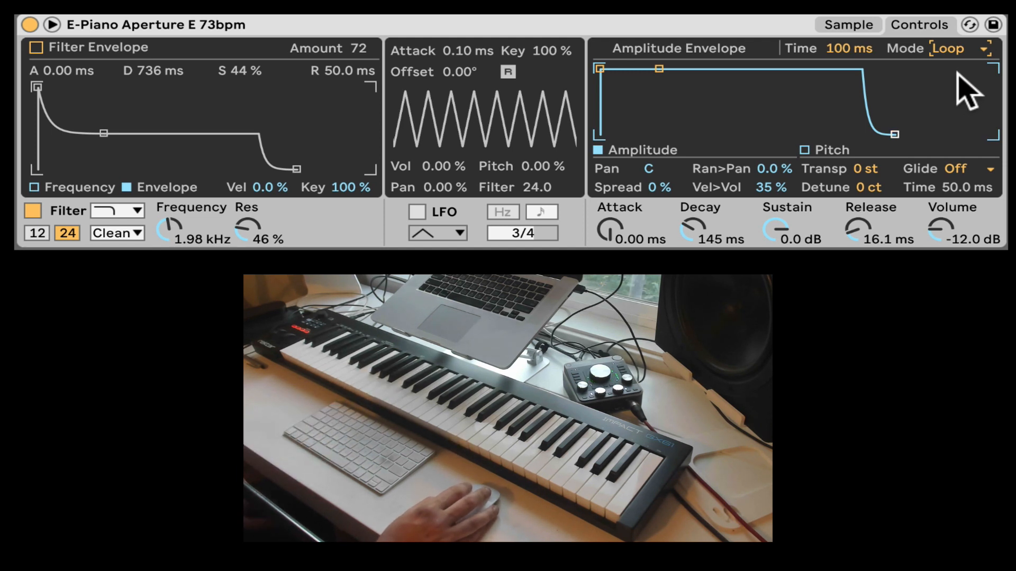
click(649, 169)
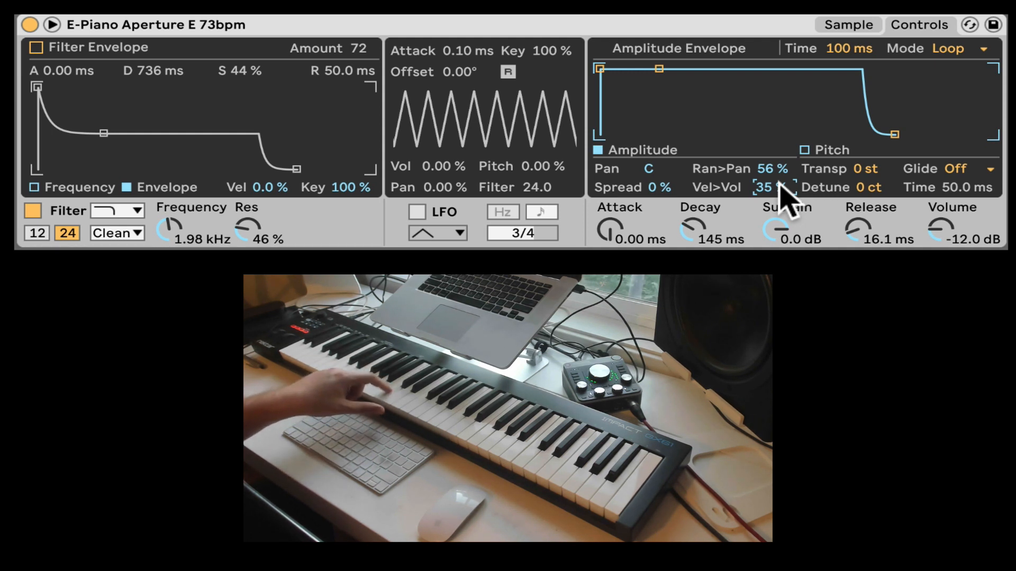
mouse_move(638, 133)
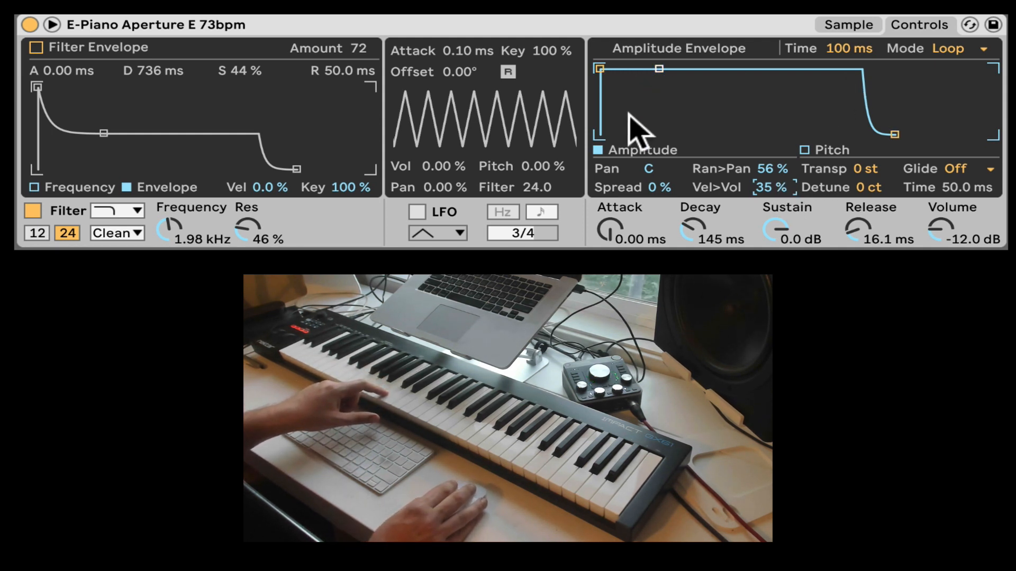
Switch the envelope display back to the Pitch envelope
click(831, 150)
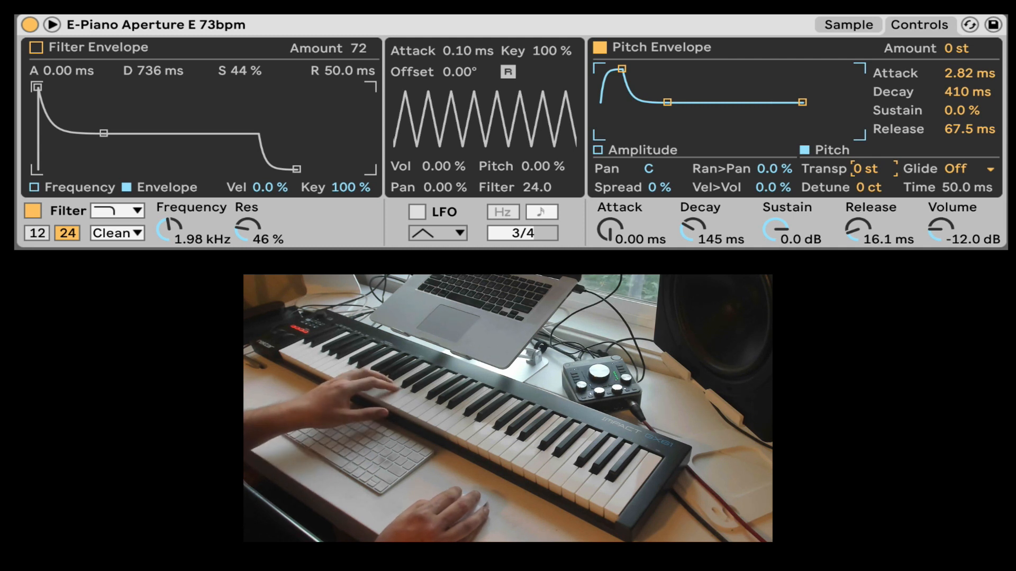
mouse_move(880, 208)
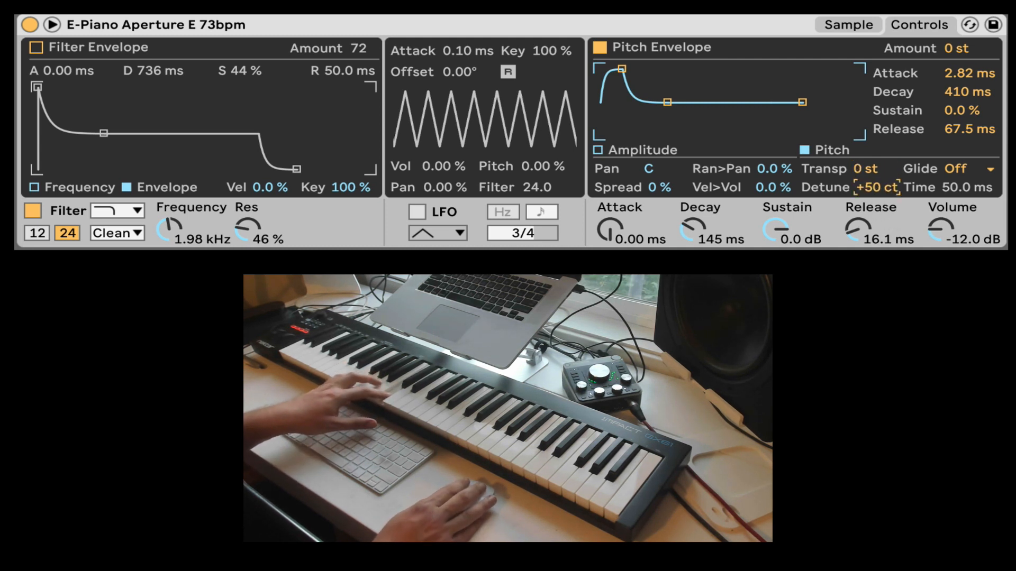
Reset detune to 0 ct and show the Off, Portamento and Glide mode choices
double_click(877, 187)
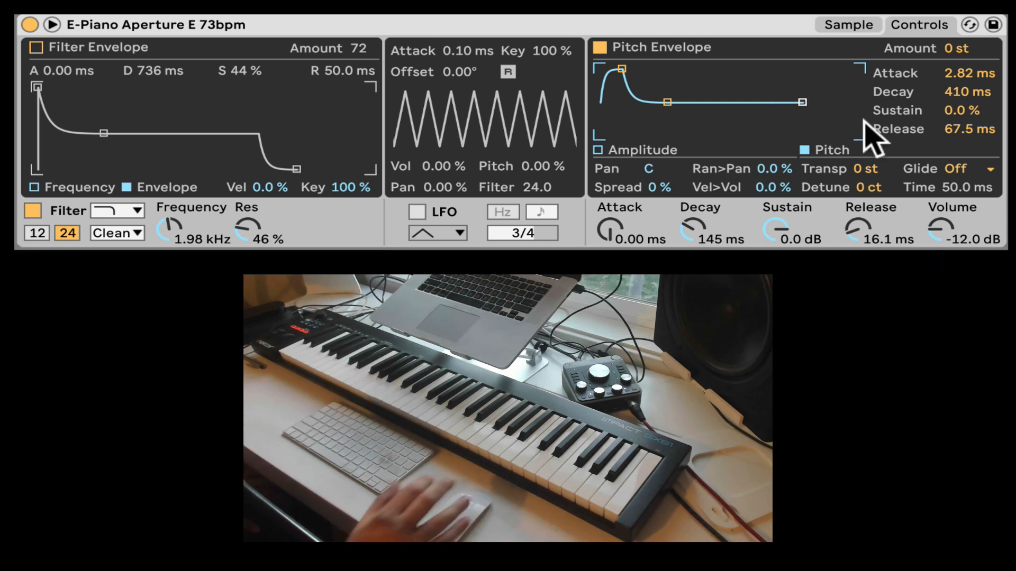
click(967, 168)
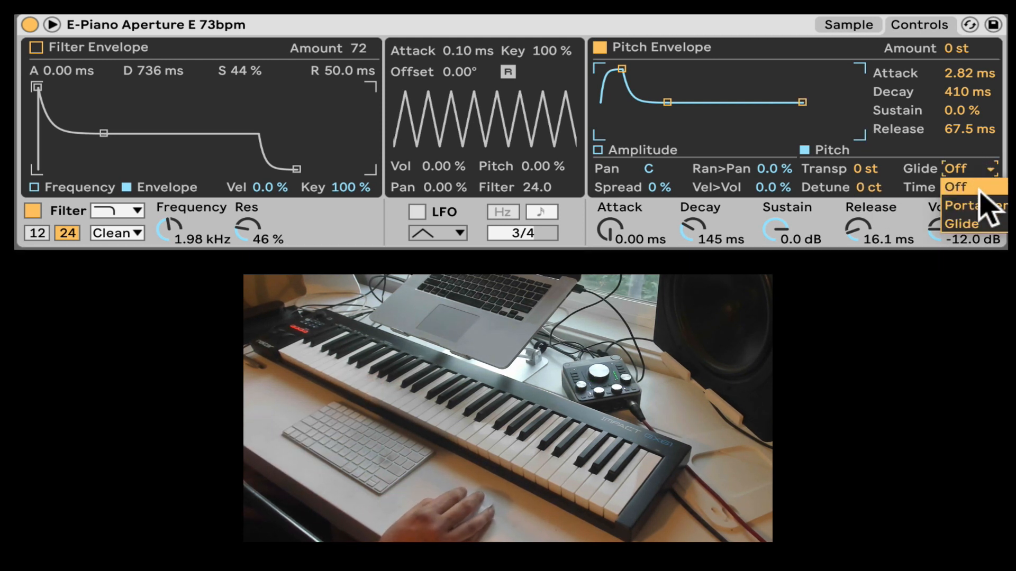
Try Portamento, then settle on Glide mode with a 209 ms glide time
click(974, 205)
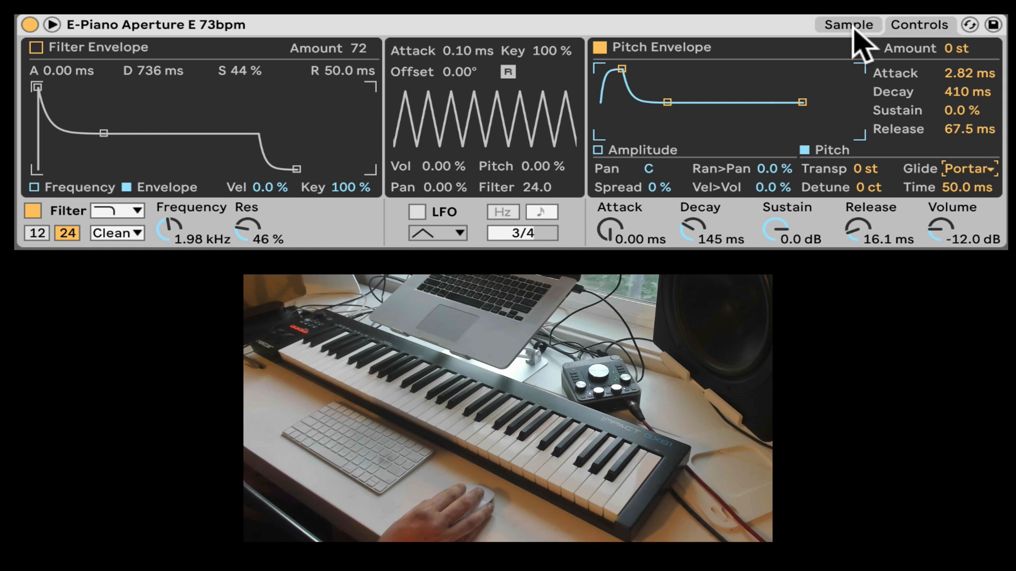
click(847, 25)
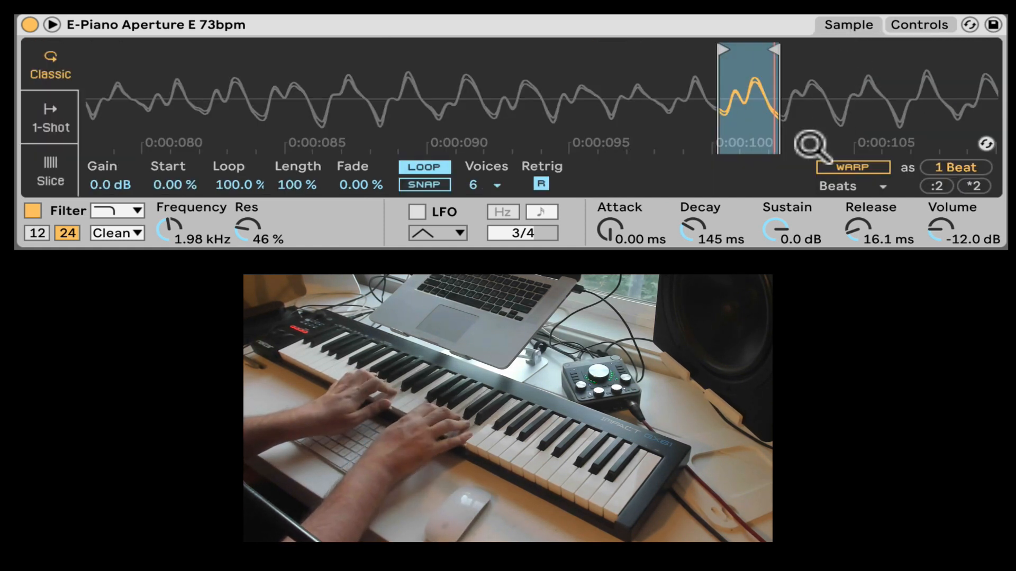
click(918, 25)
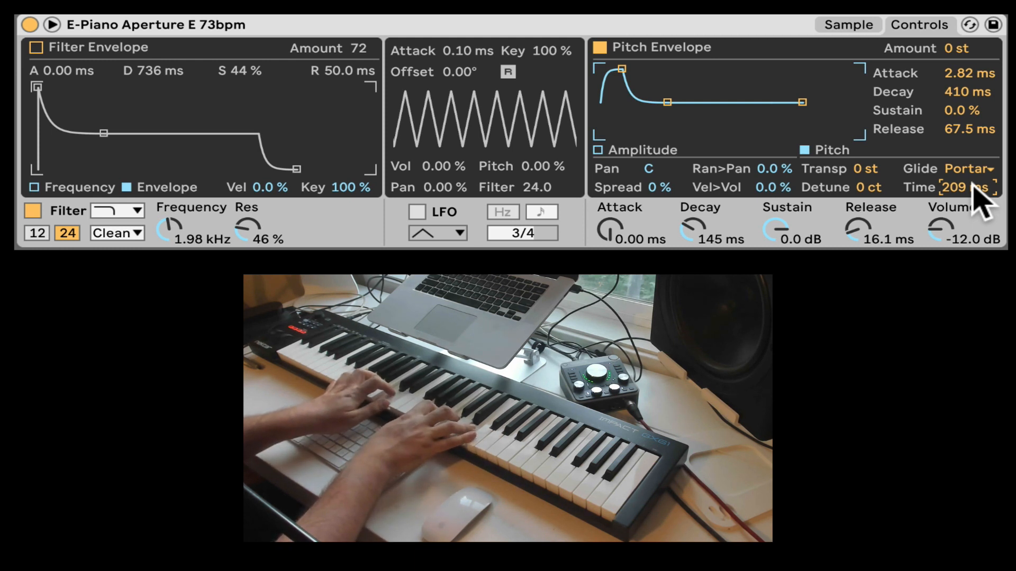
click(968, 168)
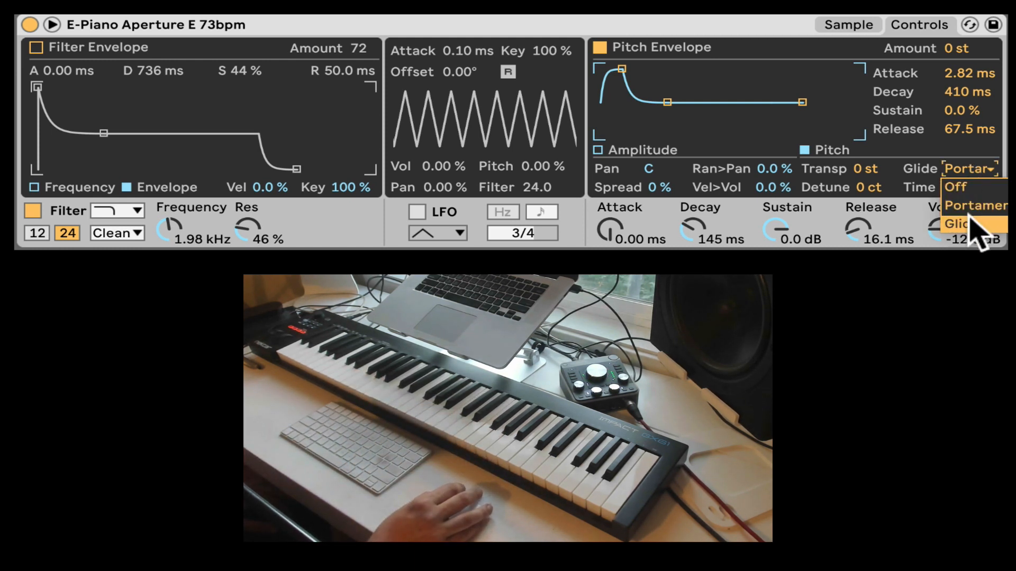
click(956, 223)
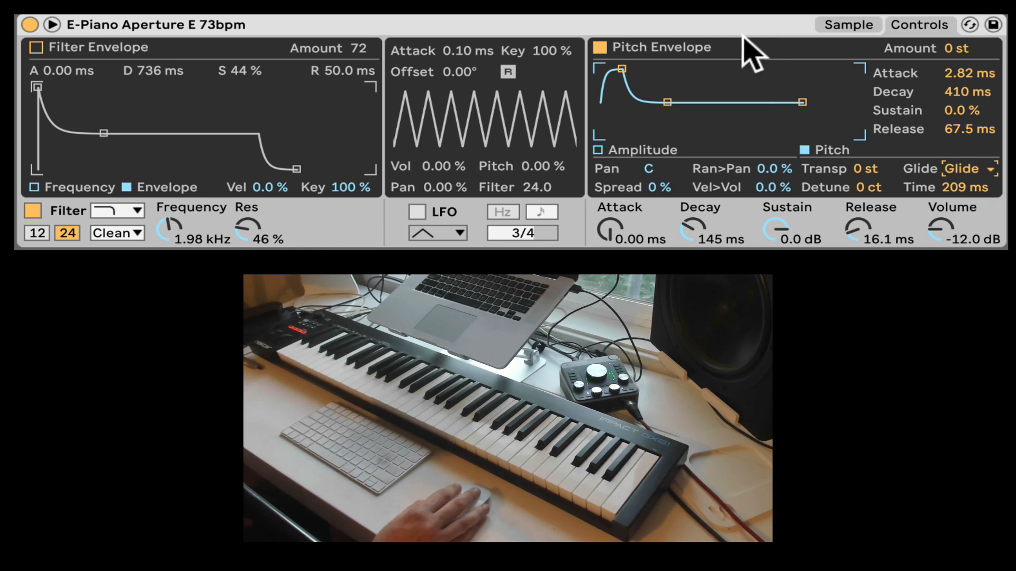
click(847, 25)
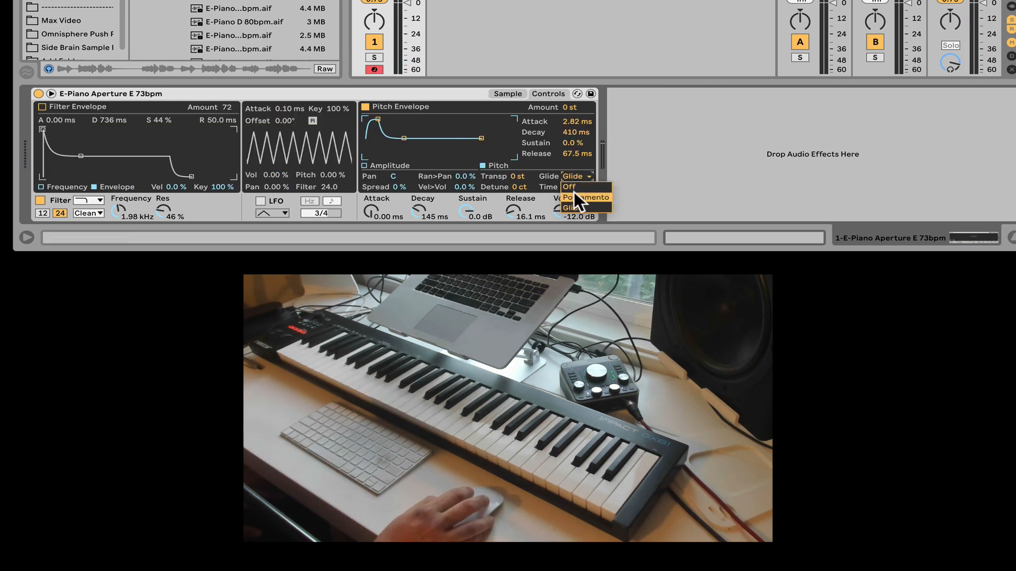
Keep Glide mode and shorten the glide time to 34.6 ms
click(508, 93)
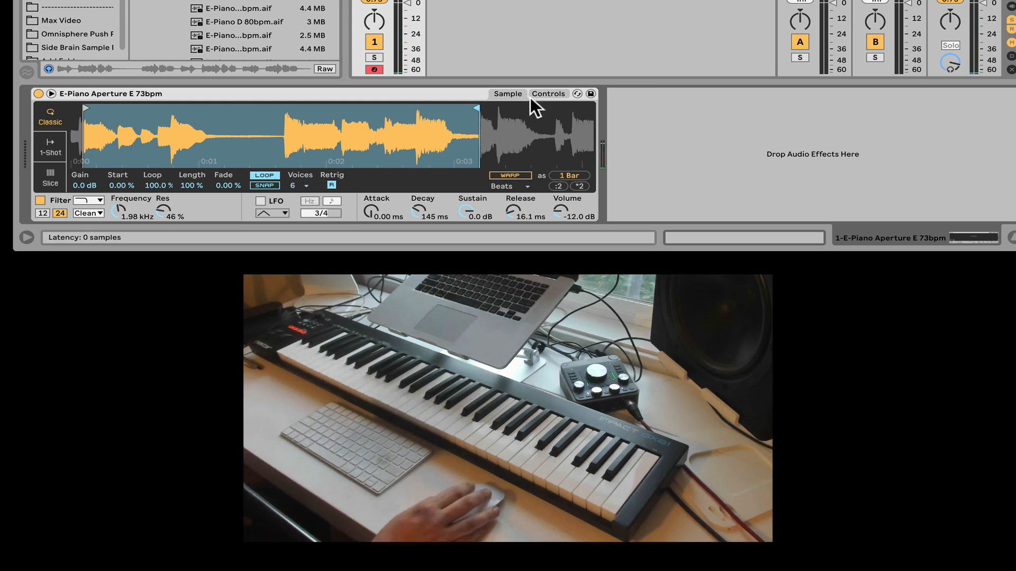
click(547, 93)
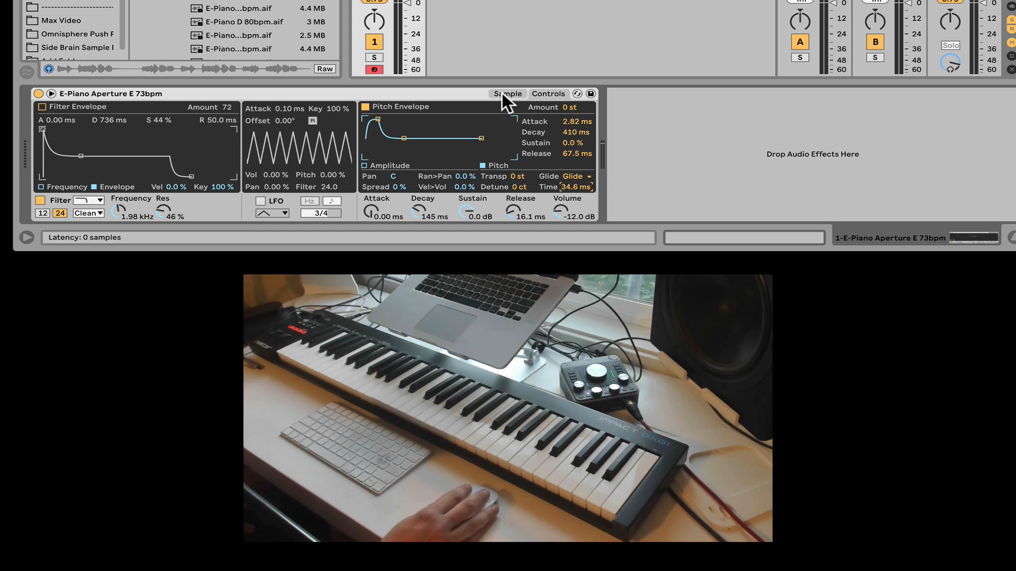
Show the E-Piano Aperture E 73bpm waveform and bring up its editing menu
click(508, 93)
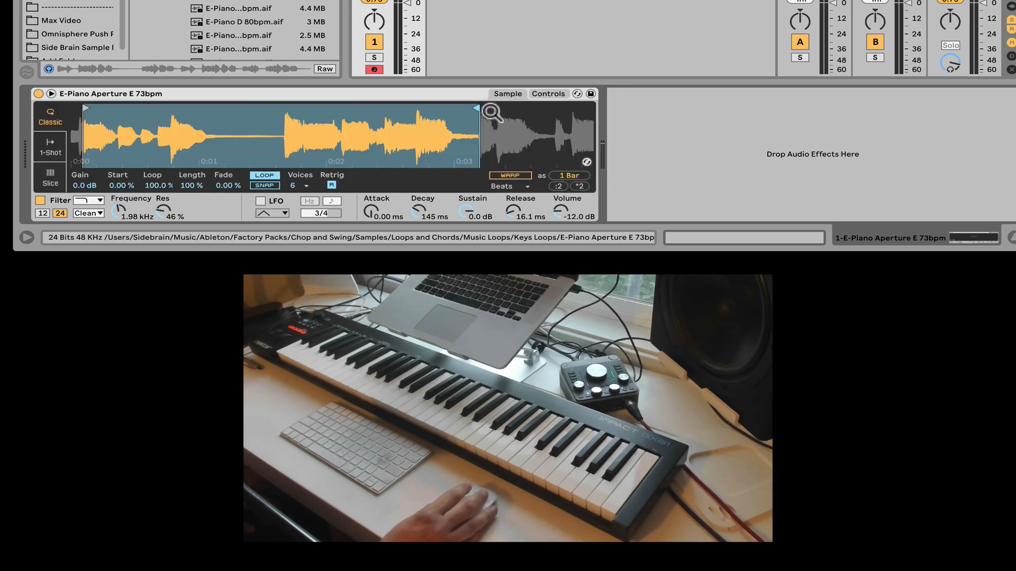
right_click(295, 140)
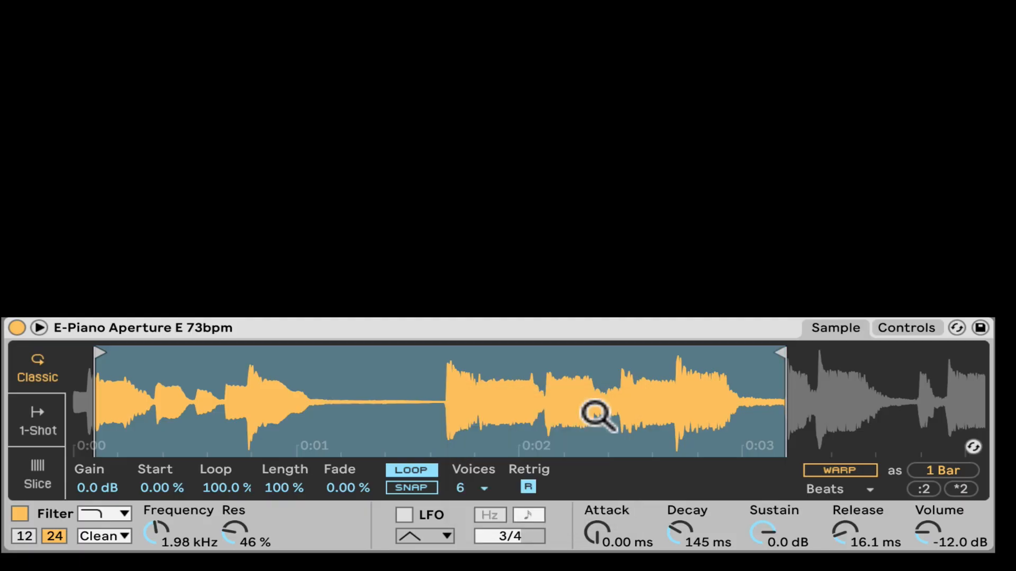
mouse_move(651, 216)
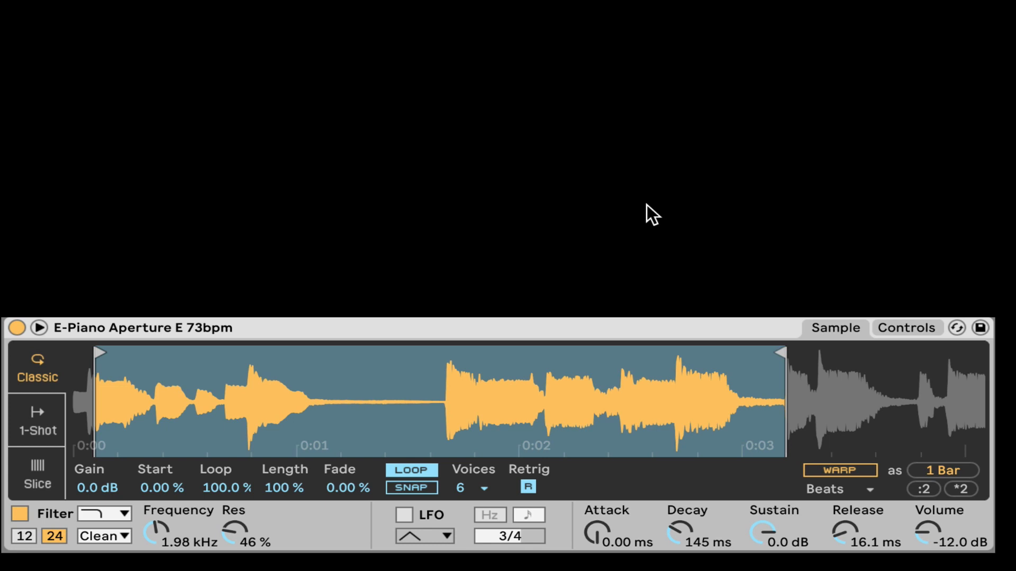
mouse_move(809, 102)
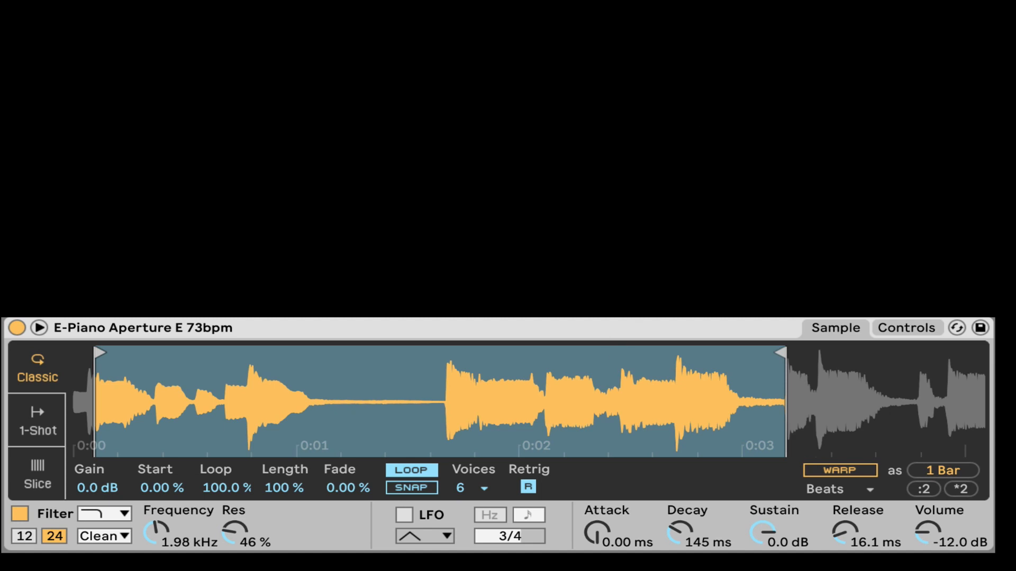
mouse_move(646, 50)
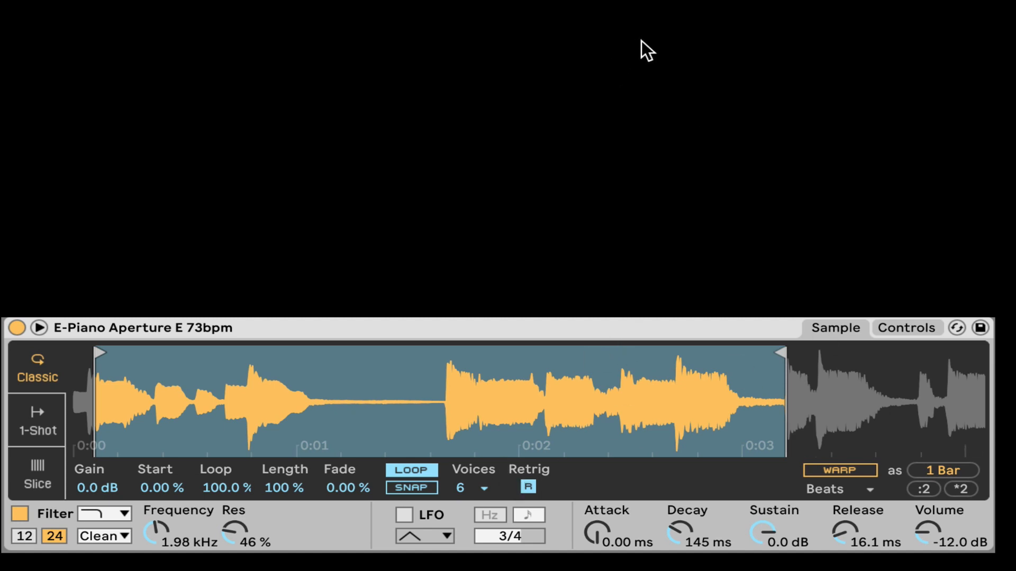
mouse_move(567, 395)
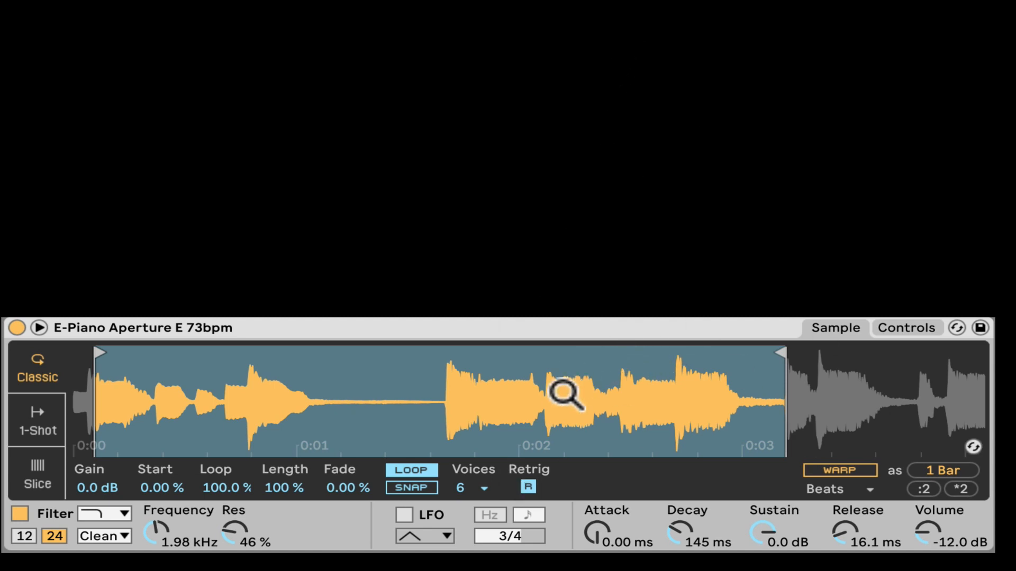
right_click(566, 395)
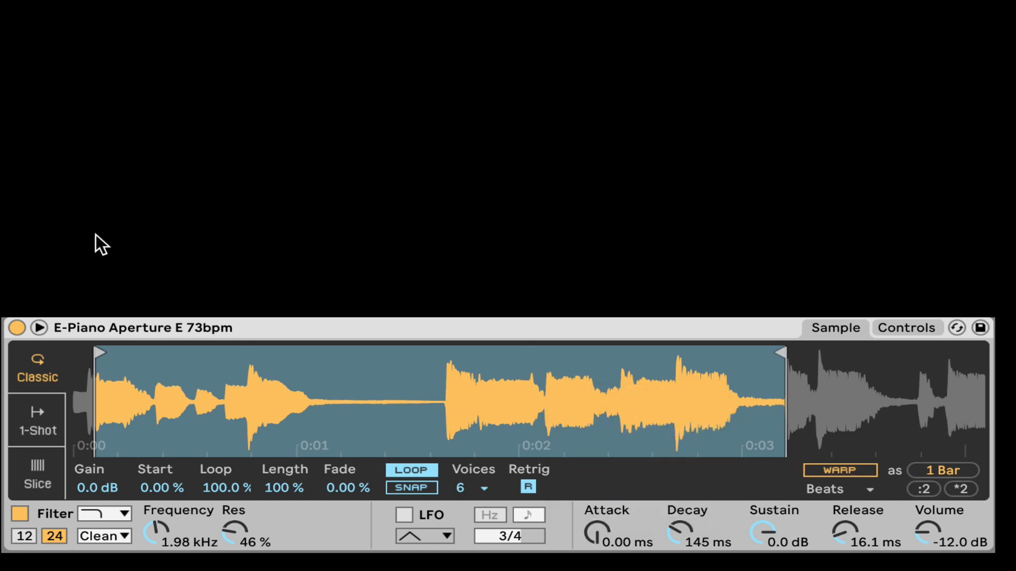
mouse_move(175, 288)
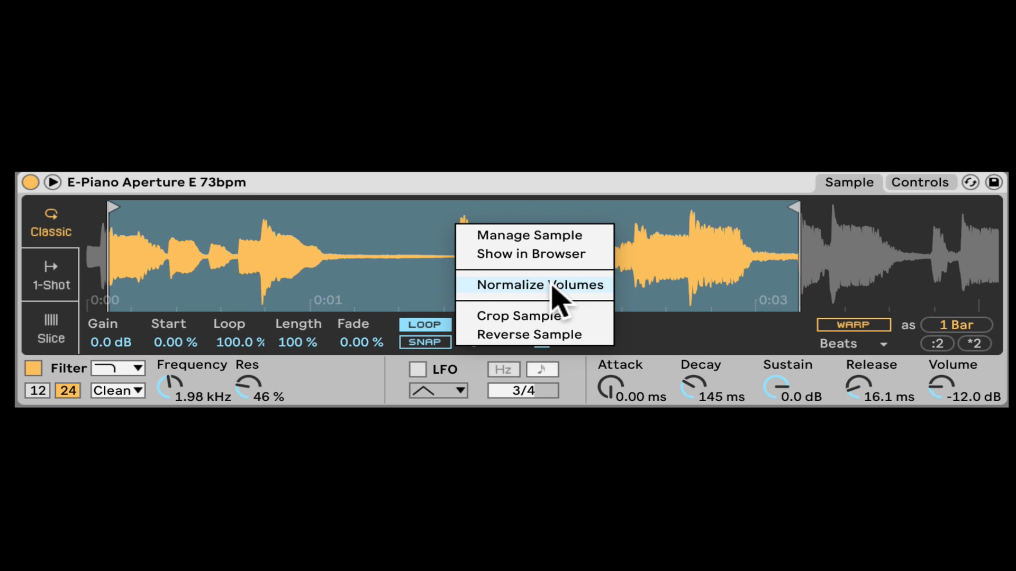
Normalize the E-Piano sample, raising its gain to 1.0 dB
click(537, 285)
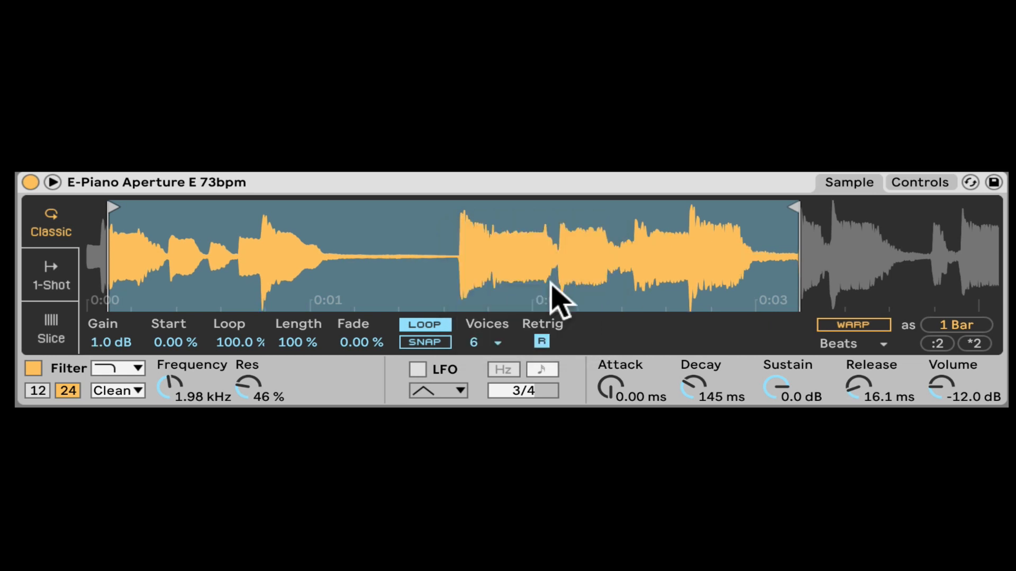
mouse_move(554, 234)
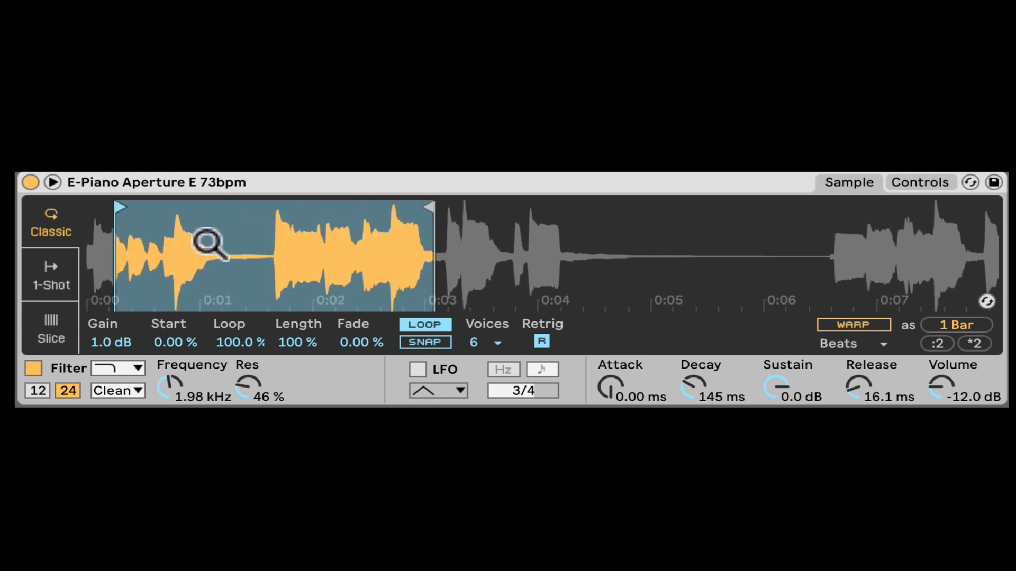
Crop the E-Piano sample to its loop region, then reverse it
right_click(272, 259)
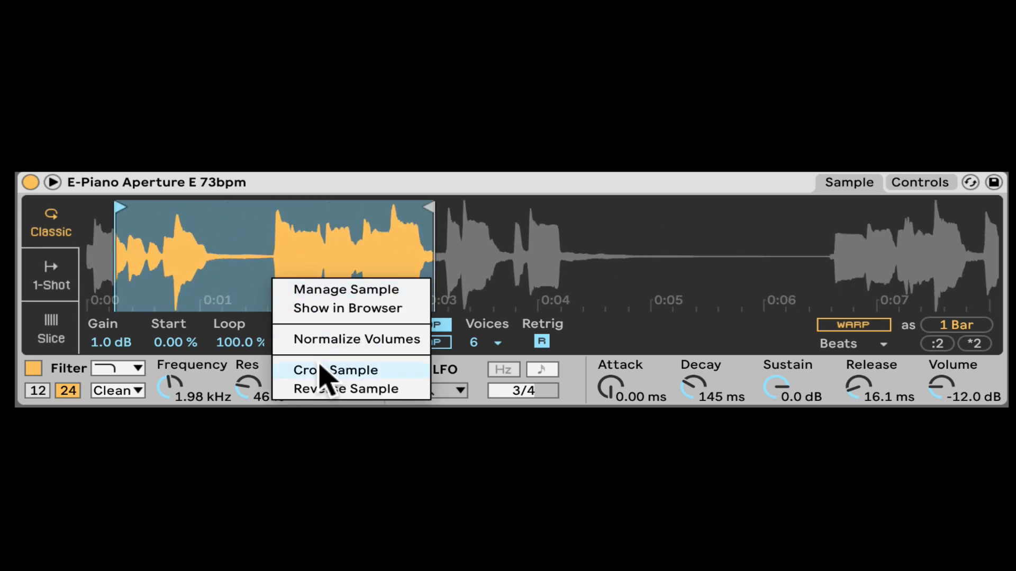
click(334, 370)
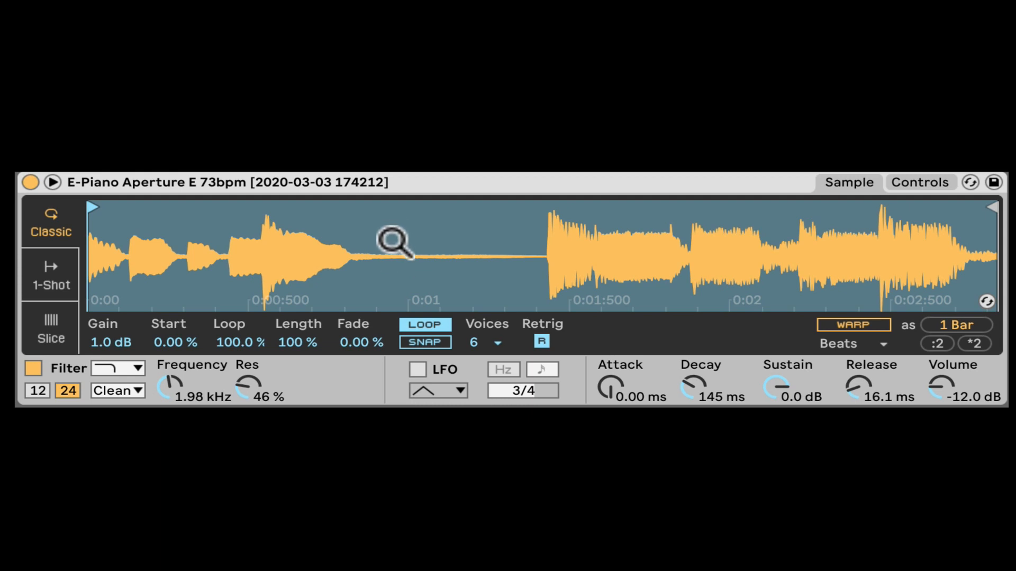
right_click(395, 249)
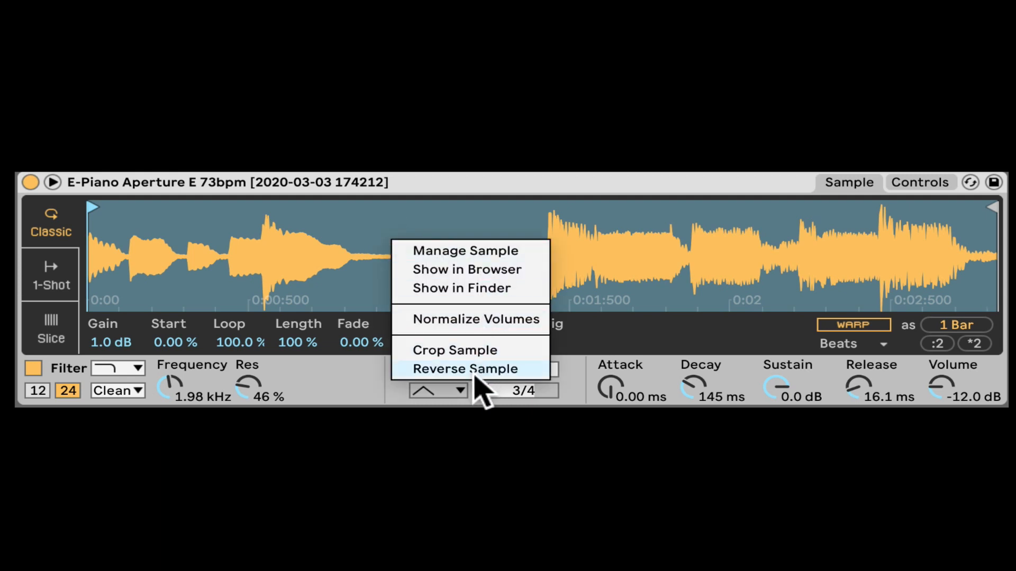
click(464, 369)
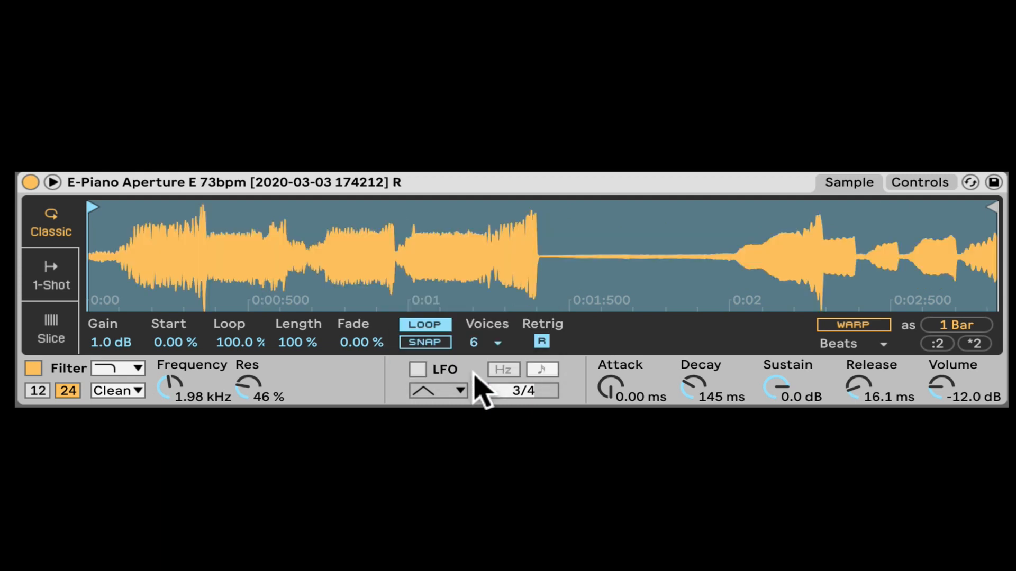
click(647, 259)
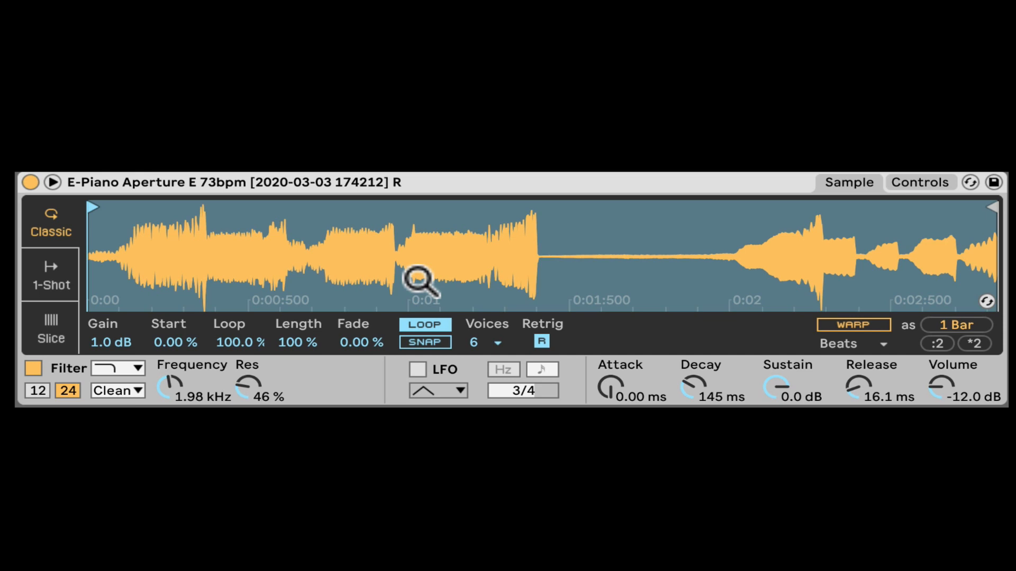
mouse_move(394, 201)
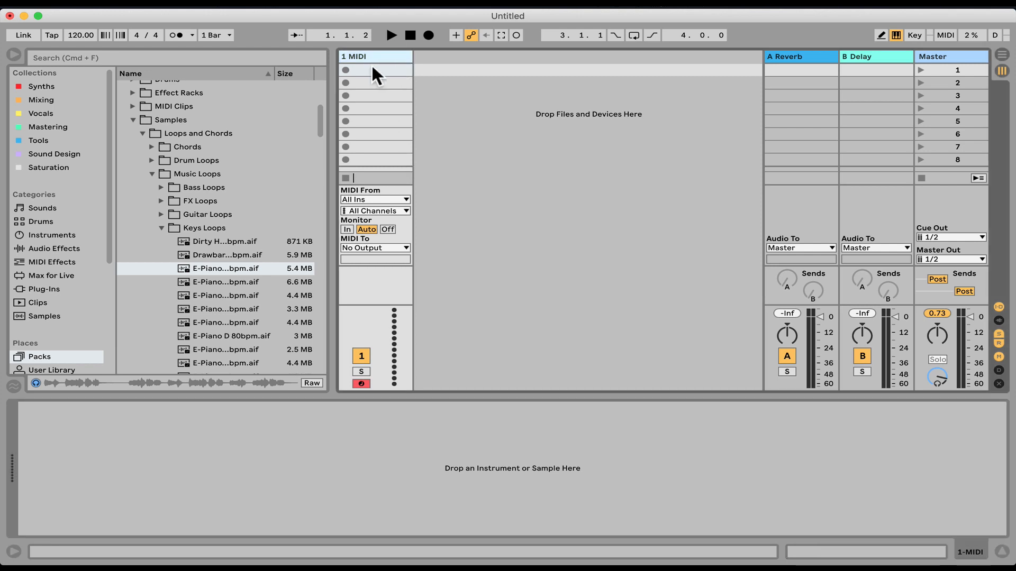
mouse_move(372, 516)
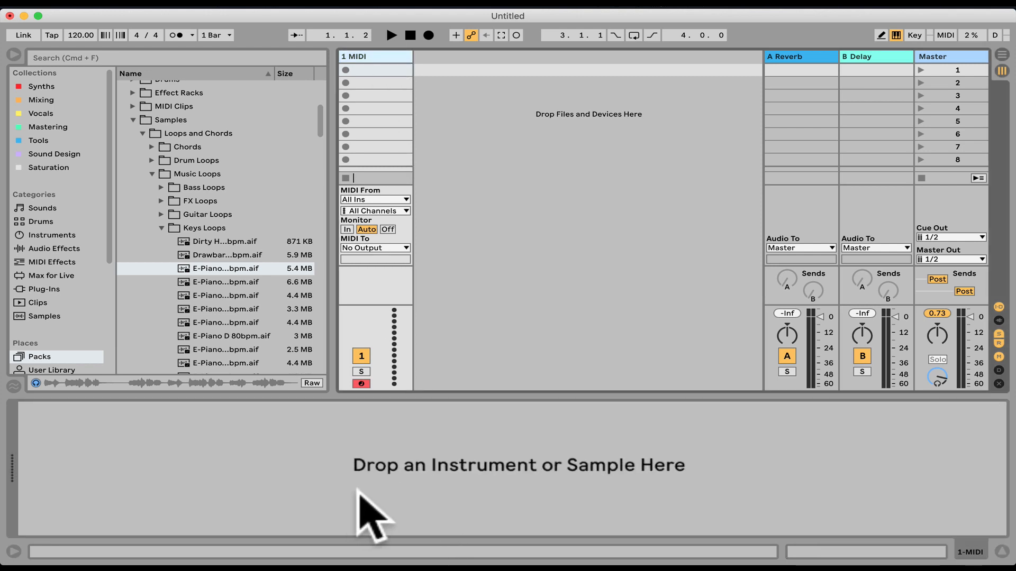
mouse_move(744, 502)
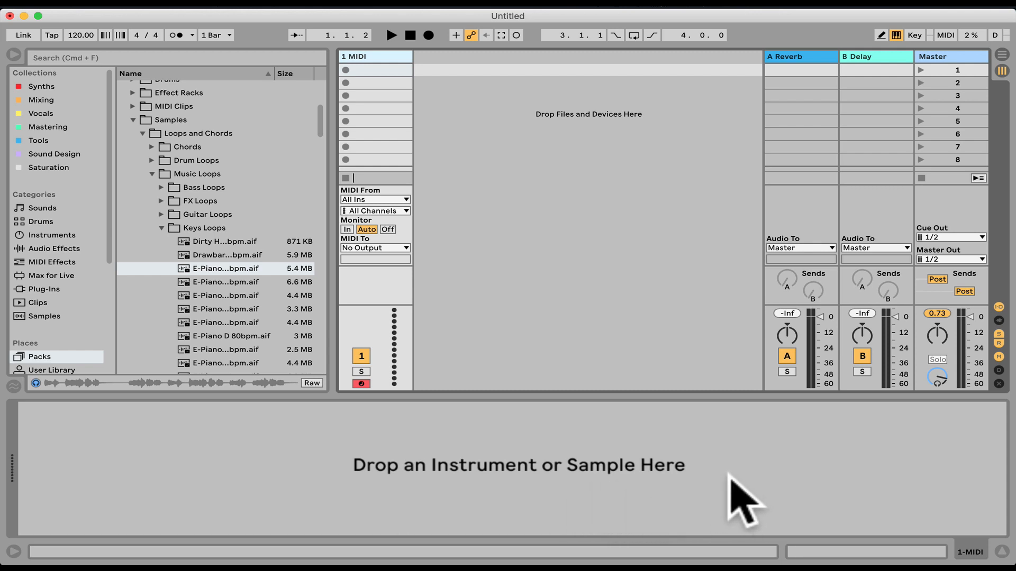
mouse_move(715, 510)
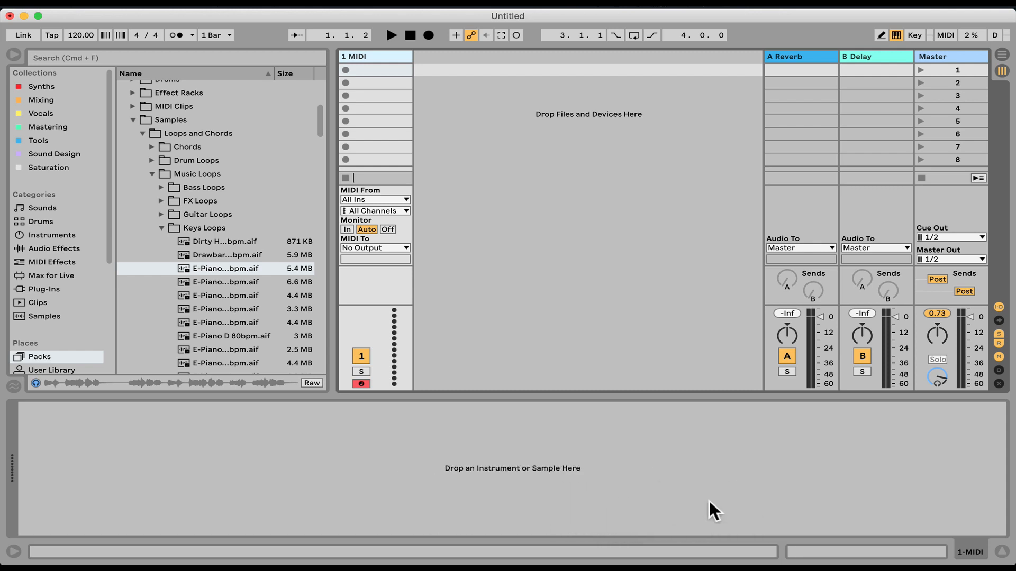